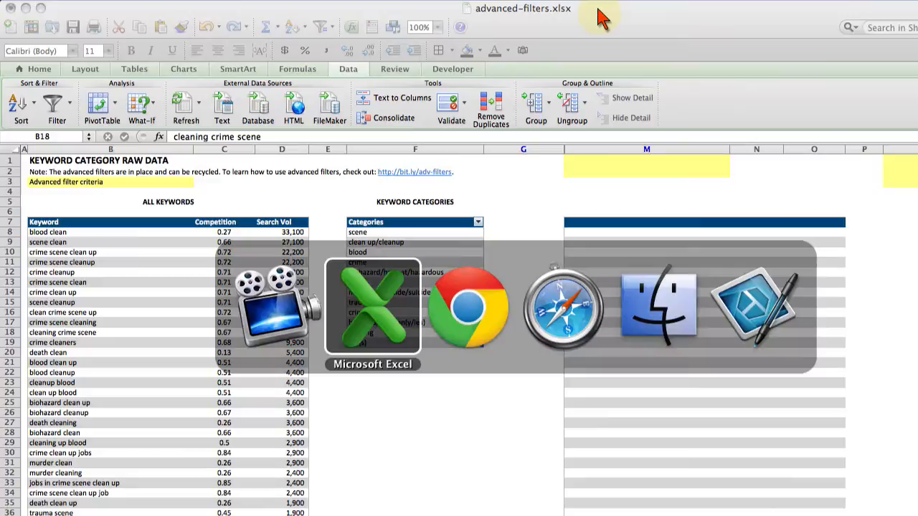
Switch from Excel to Chrome to view the Search Engine Land Advanced Filters article.
{"action": "left_click", "coordinate": [468, 308]}
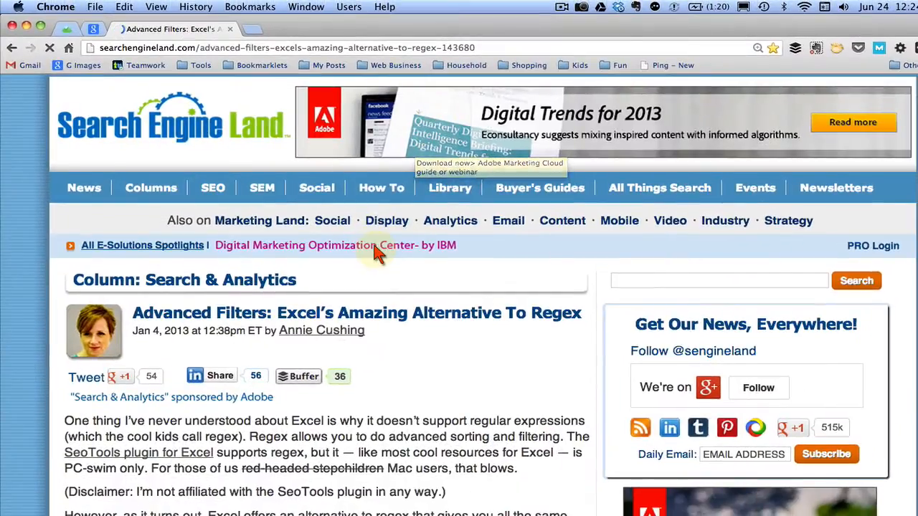
{"action": "mouse_move", "coordinate": [364, 279]}
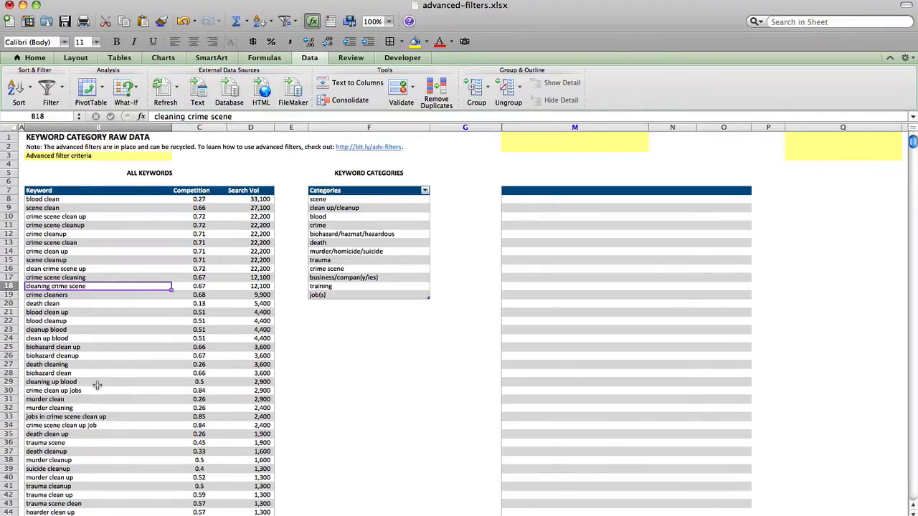
{"action": "mouse_move", "coordinate": [223, 305]}
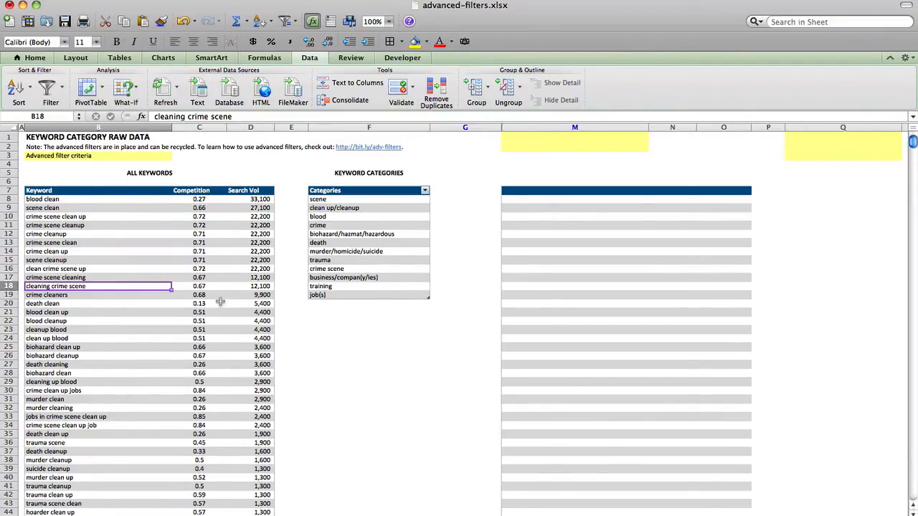
{"action": "mouse_move", "coordinate": [215, 304]}
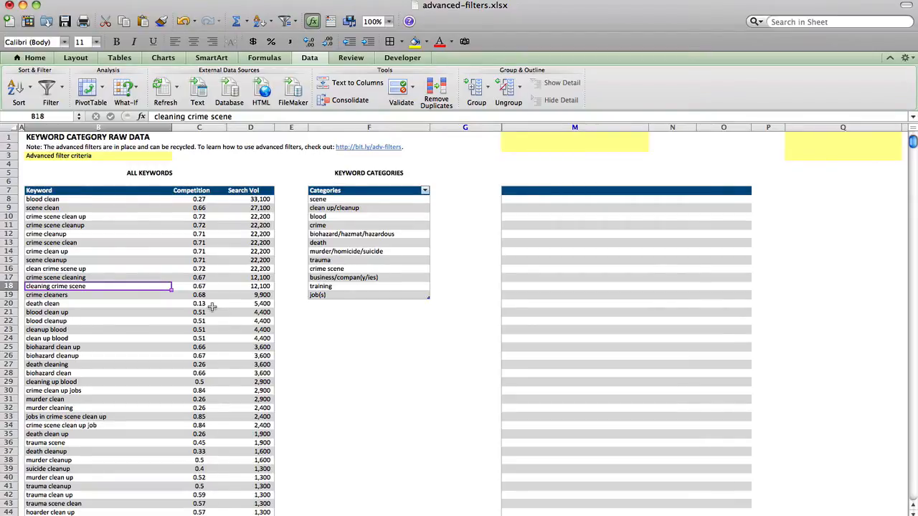
{"action": "mouse_move", "coordinate": [77, 261]}
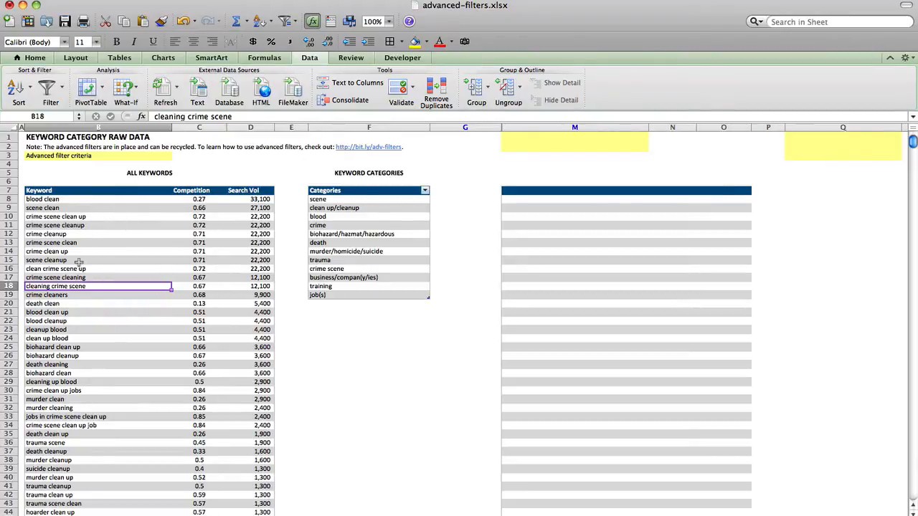
{"action": "mouse_move", "coordinate": [162, 272]}
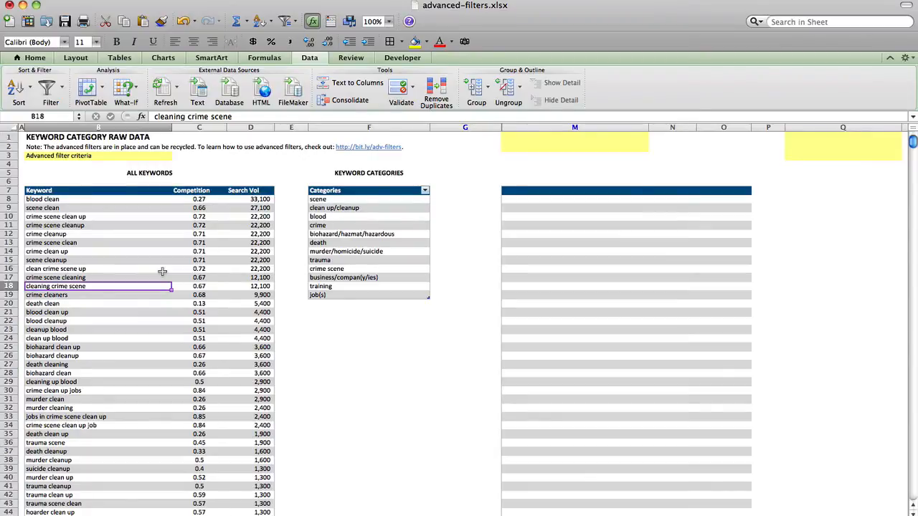
{"action": "mouse_move", "coordinate": [167, 253]}
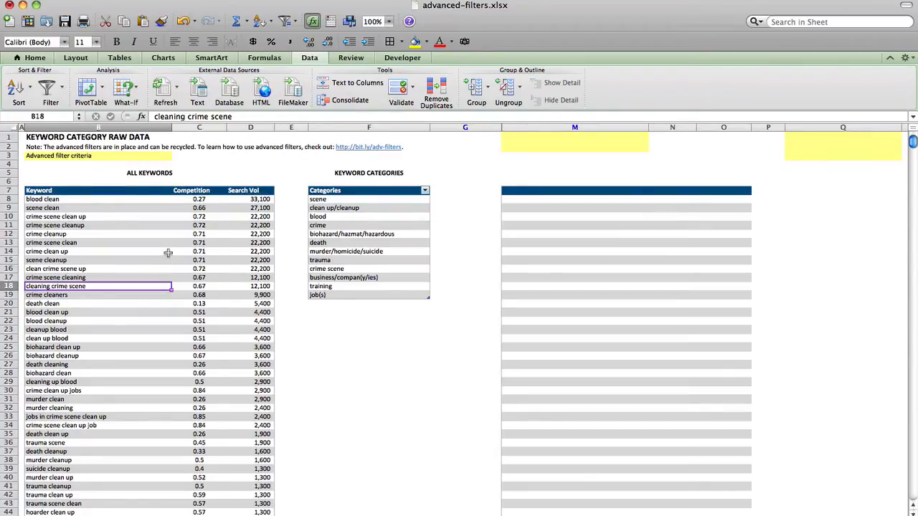
{"action": "mouse_move", "coordinate": [74, 225]}
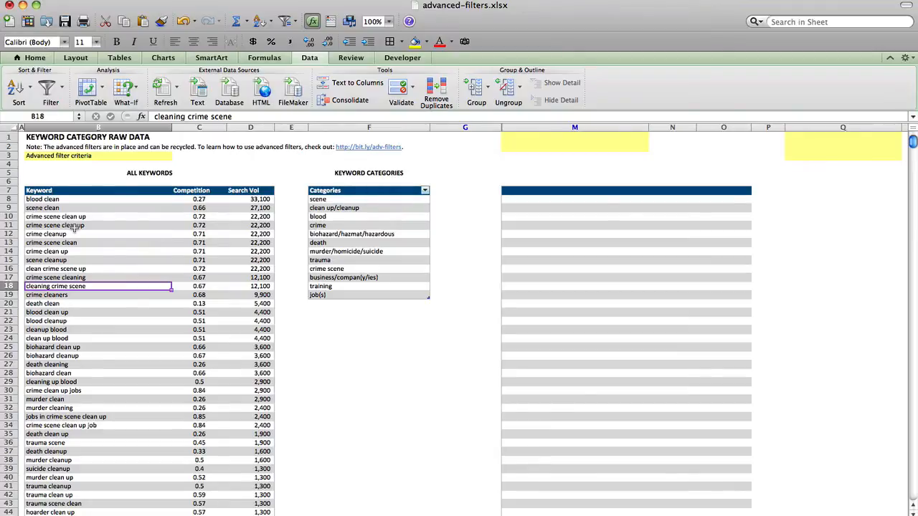
{"action": "left_click", "coordinate": [97, 242]}
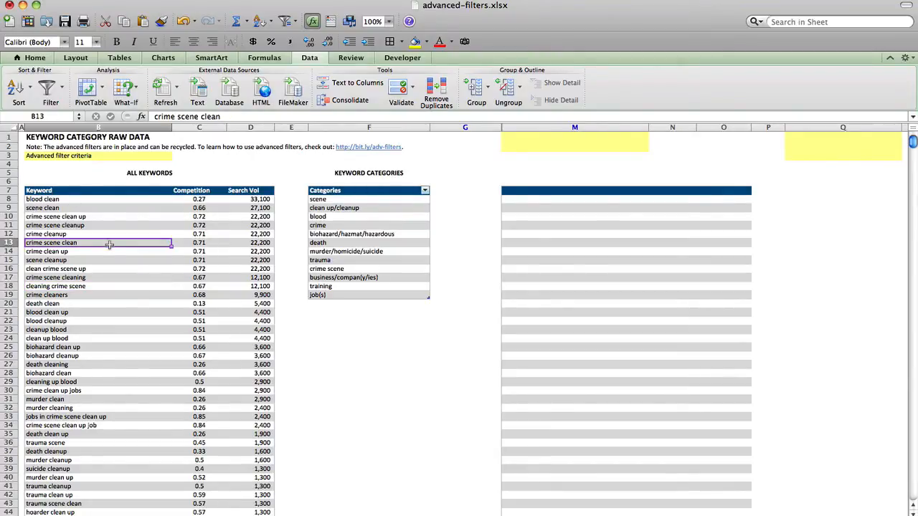
{"action": "mouse_move", "coordinate": [86, 86]}
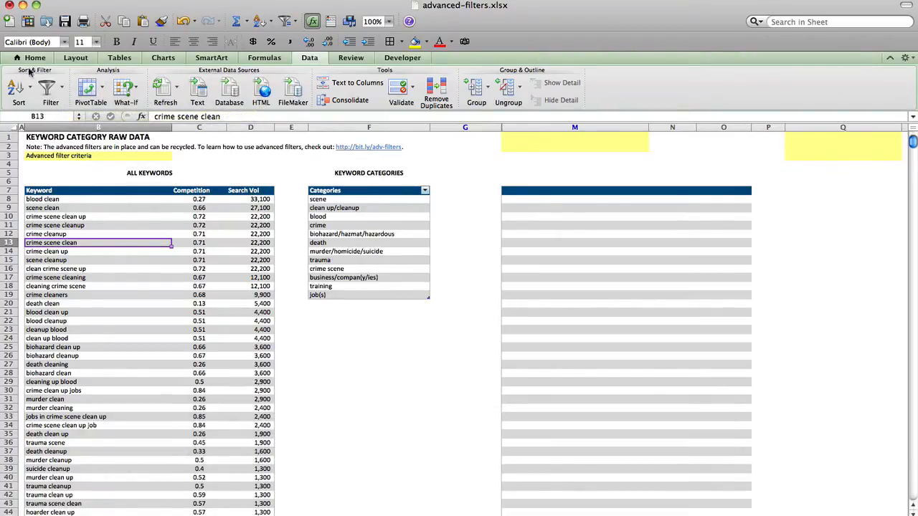
Start an Advanced Filter set to copy to another location with the keyword table as list range.
{"action": "left_click", "coordinate": [50, 89]}
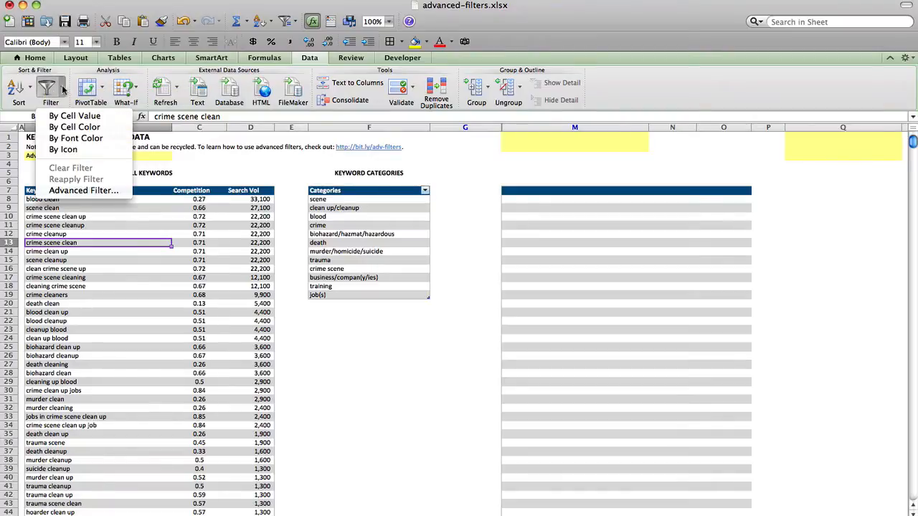
{"action": "mouse_move", "coordinate": [83, 189]}
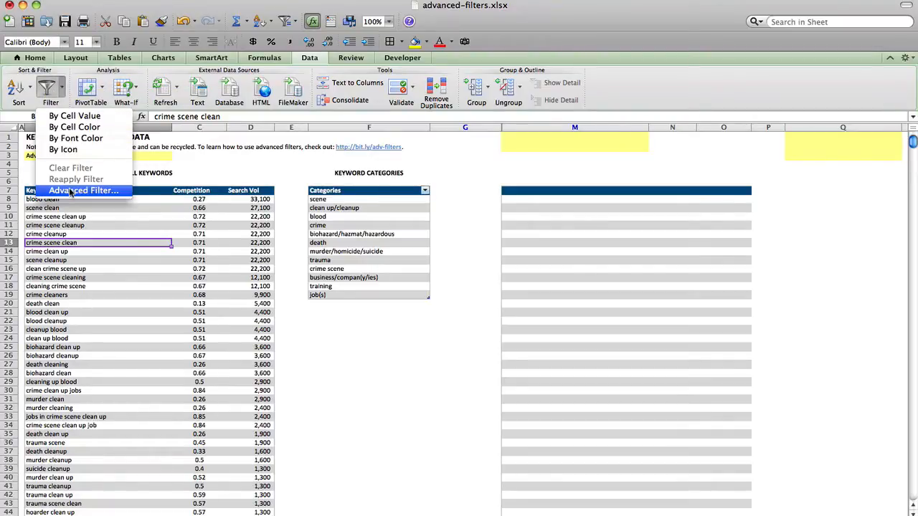
{"action": "left_click", "coordinate": [83, 189]}
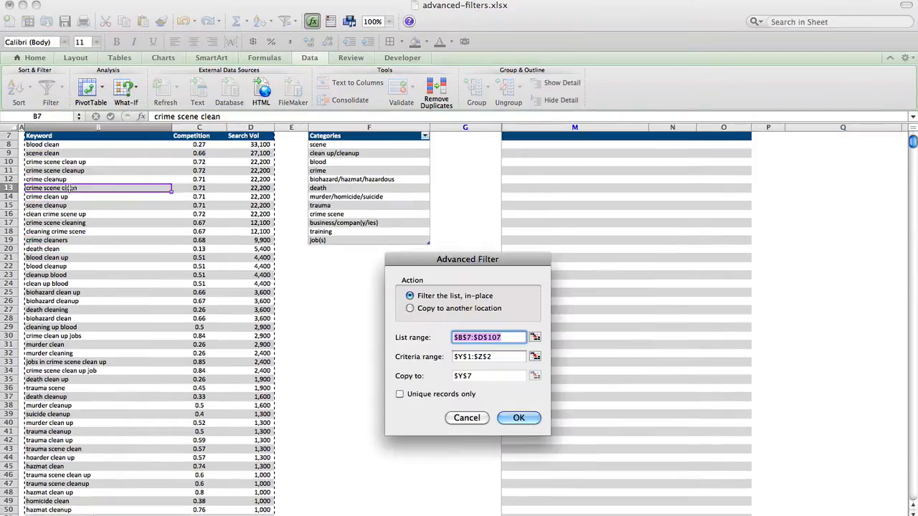
{"action": "scroll", "scroll_direction": "down", "scroll_amount": 3}
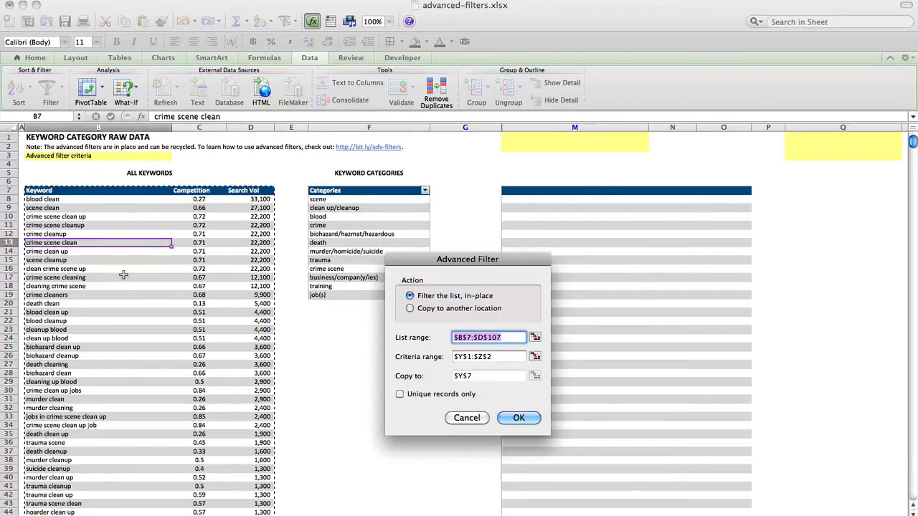
{"action": "mouse_move", "coordinate": [28, 175]}
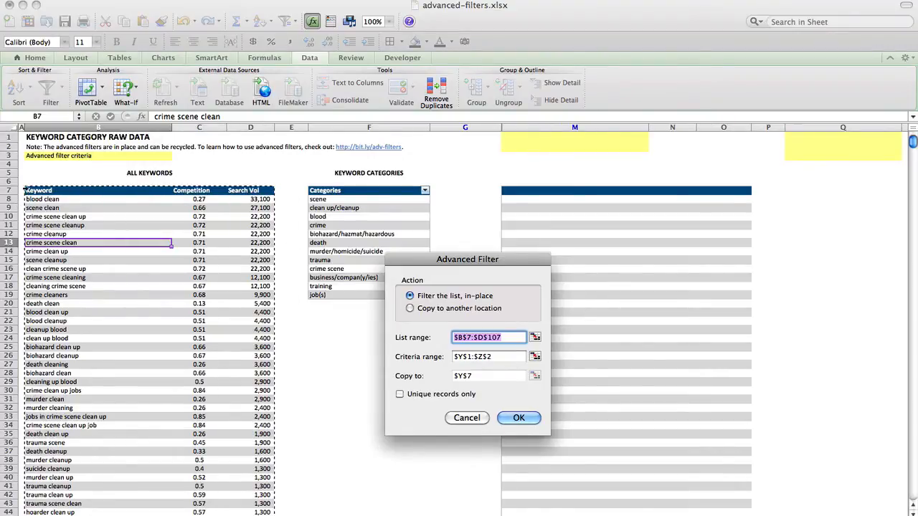
{"action": "mouse_move", "coordinate": [231, 195]}
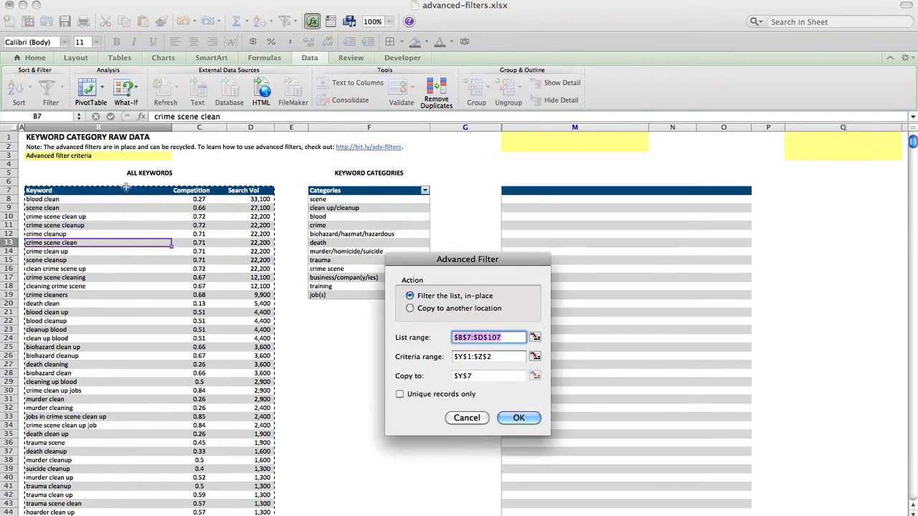
{"action": "mouse_move", "coordinate": [172, 285]}
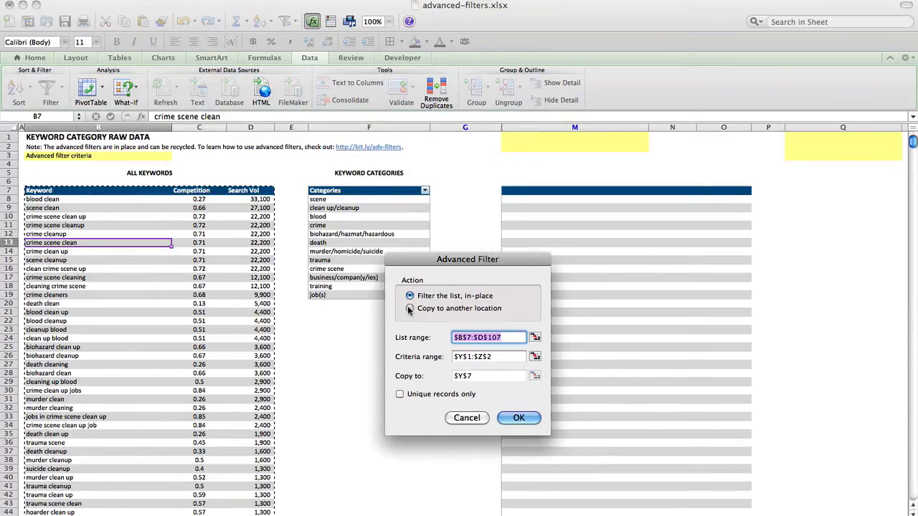
{"action": "left_click", "coordinate": [411, 308]}
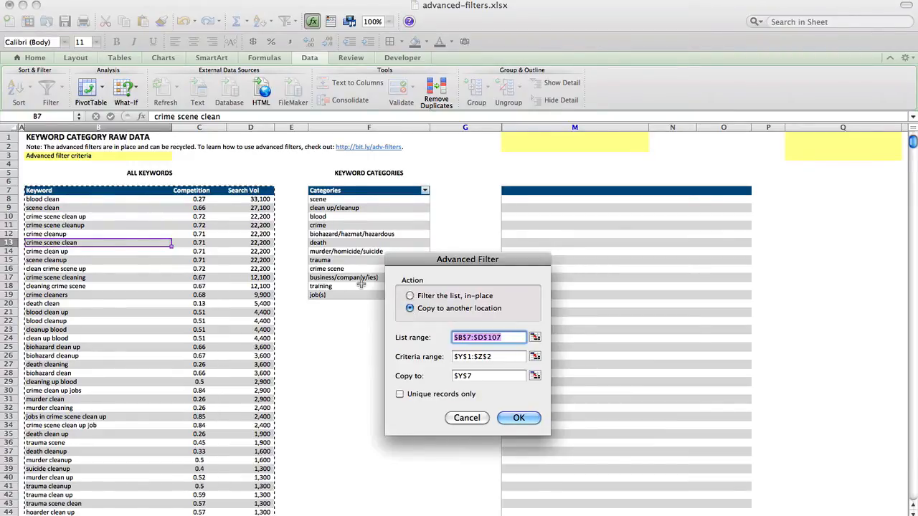
{"action": "mouse_move", "coordinate": [528, 327]}
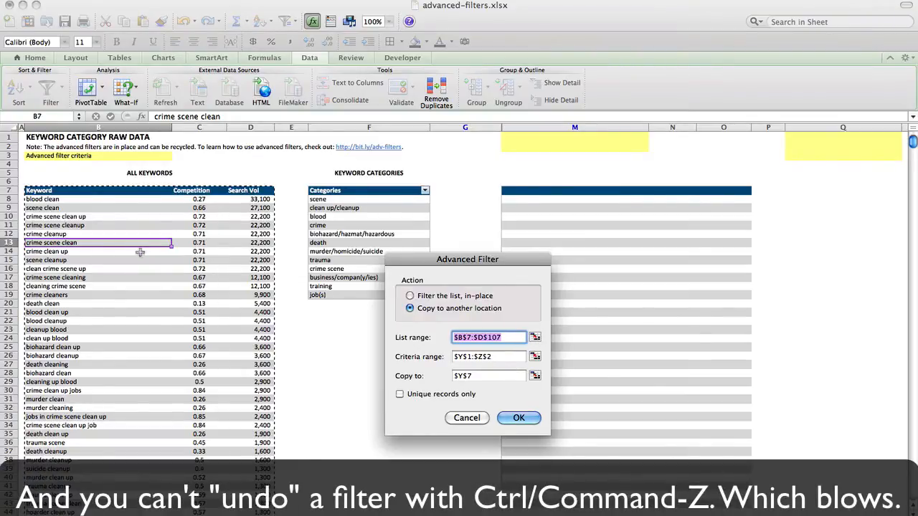
{"action": "mouse_move", "coordinate": [550, 343]}
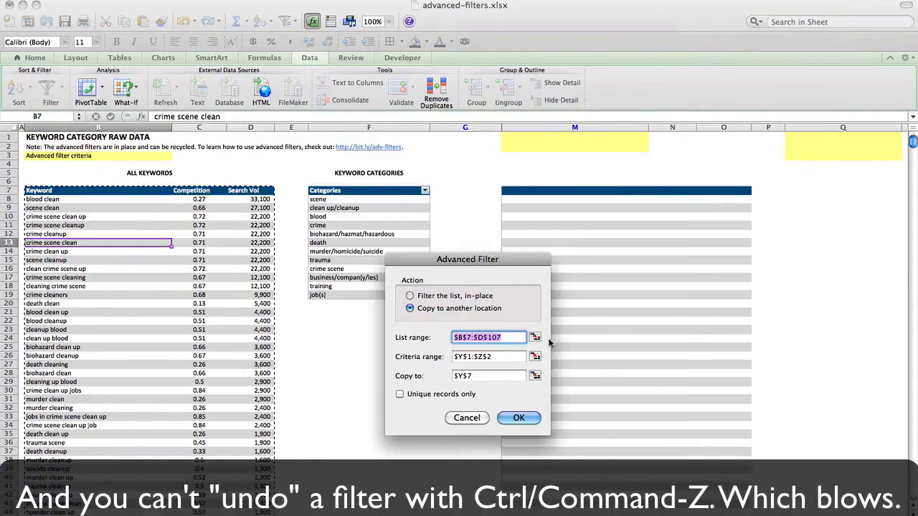
{"action": "left_click", "coordinate": [535, 337]}
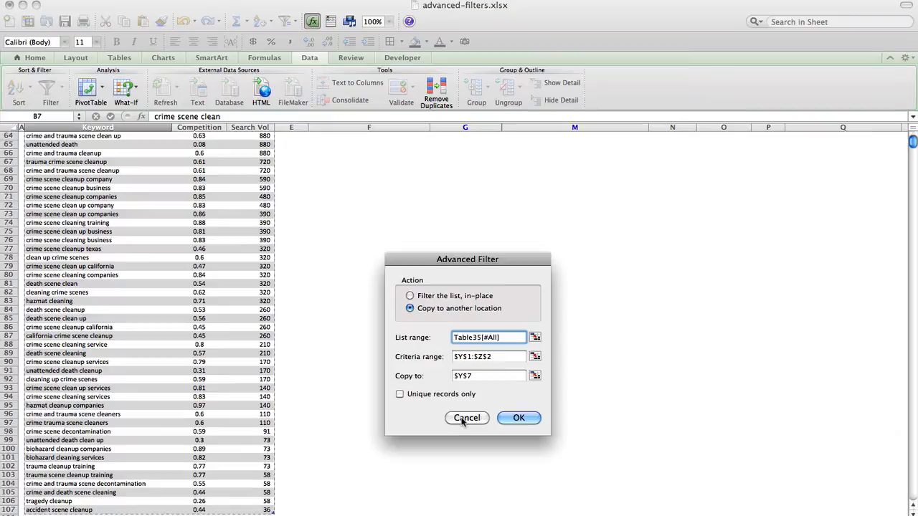
Cancel the Advanced Filter unapplied and return to the top of the raw keyword data.
{"action": "left_click", "coordinate": [467, 419]}
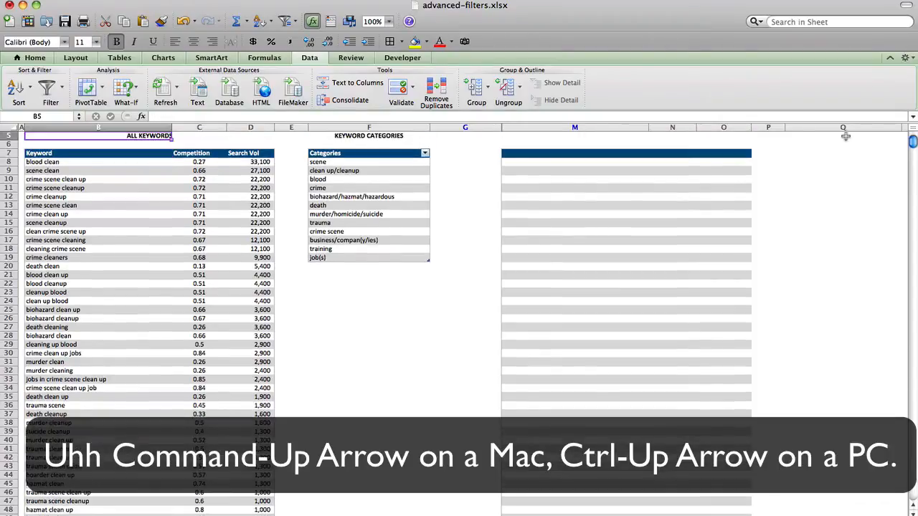
{"action": "key", "text": "Cmd+Up"}
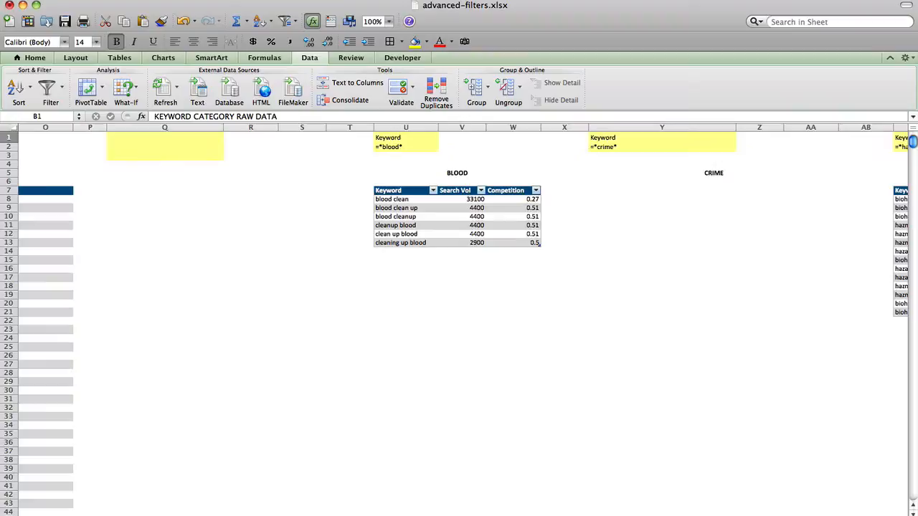
{"action": "scroll", "scroll_direction": "right", "scroll_amount": 3}
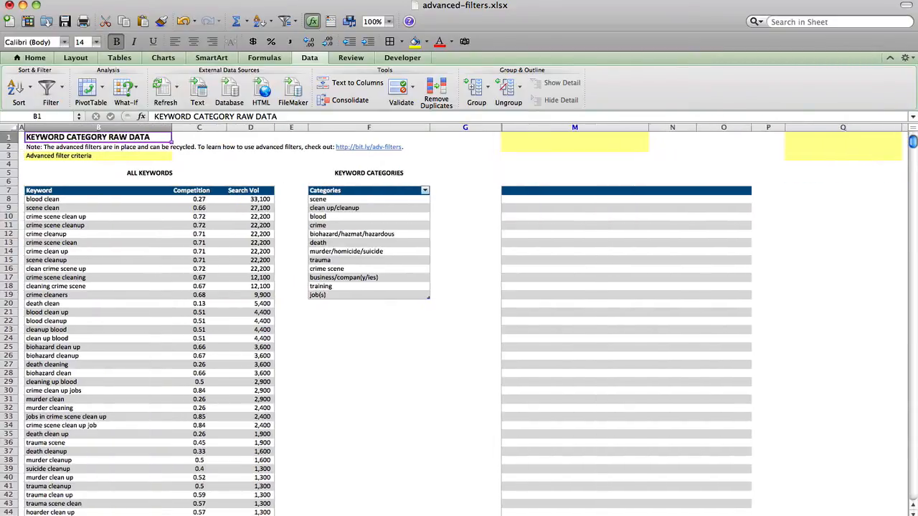
{"action": "mouse_move", "coordinate": [516, 134]}
{"action": "type", "text": "Keyword"}
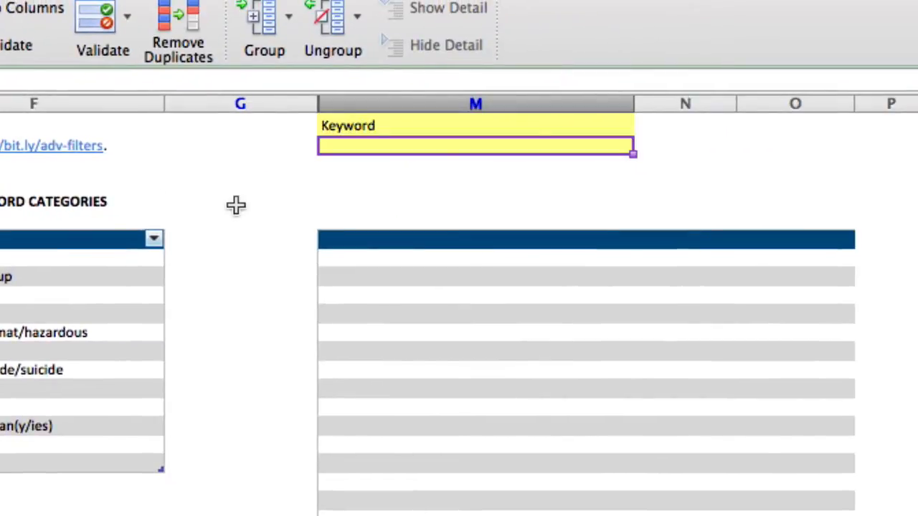
{"action": "mouse_move", "coordinate": [341, 151]}
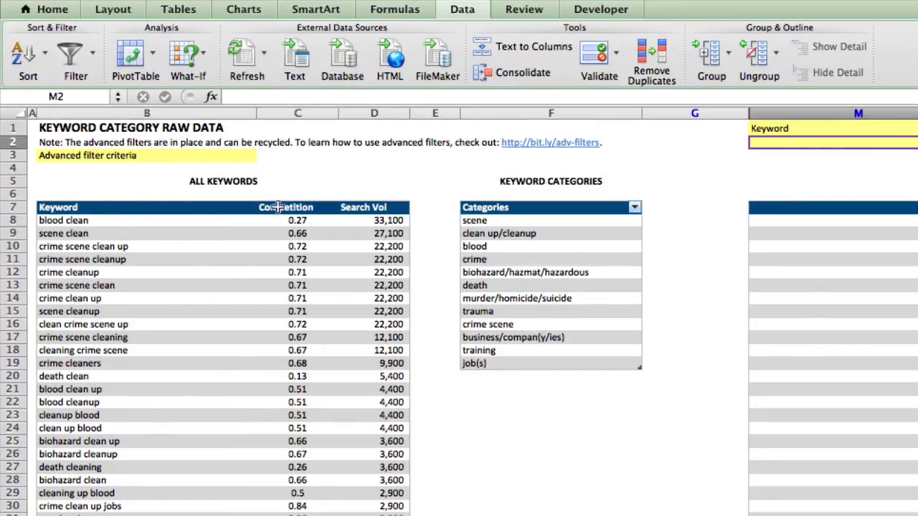
{"action": "mouse_move", "coordinate": [190, 373]}
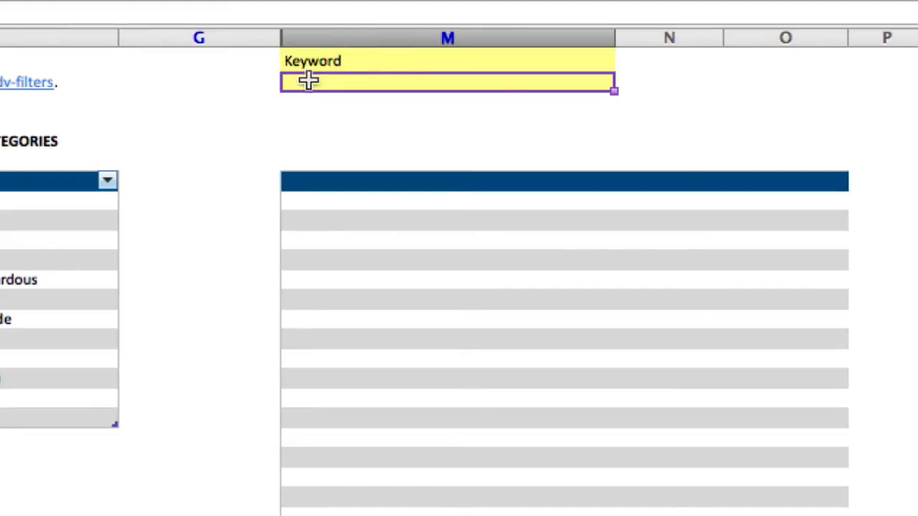
{"action": "mouse_move", "coordinate": [304, 82]}
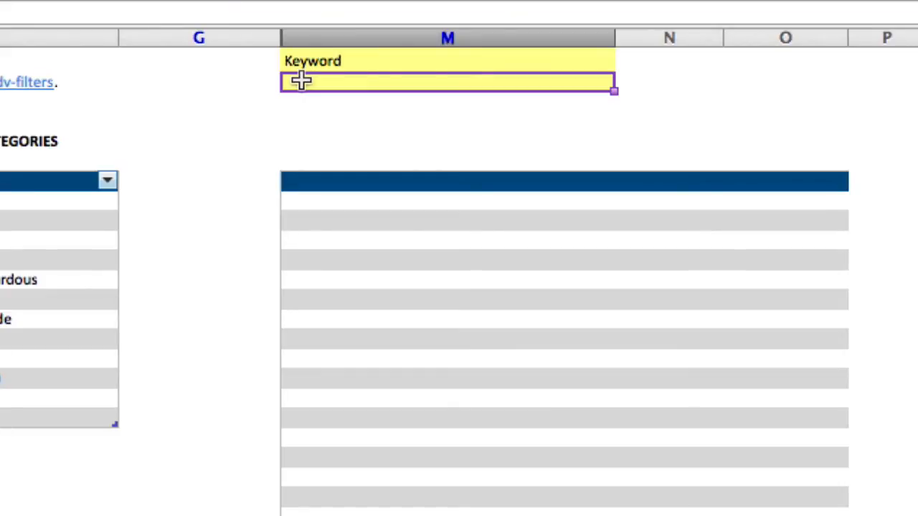
Begin a criterion under the Keyword header in M2 and clear the mistaken 1000 entry.
{"action": "type", "text": "="}
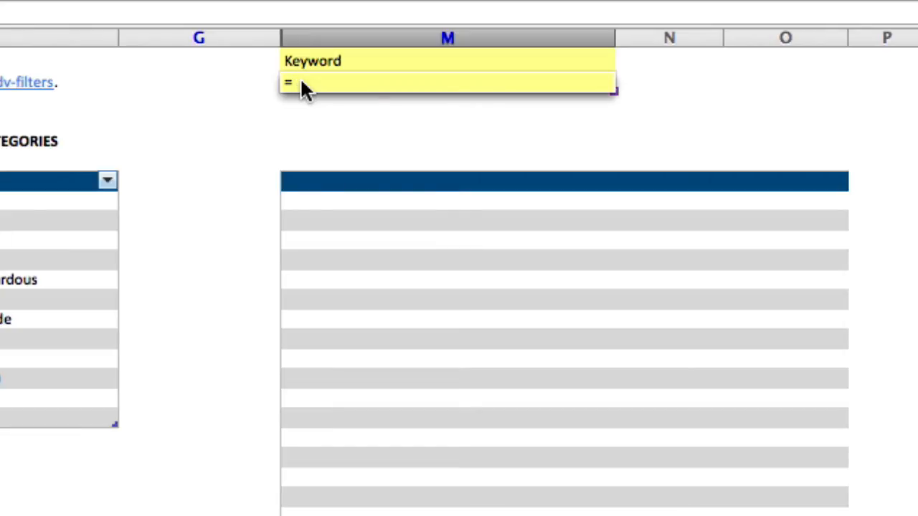
{"action": "left_click", "coordinate": [308, 86]}
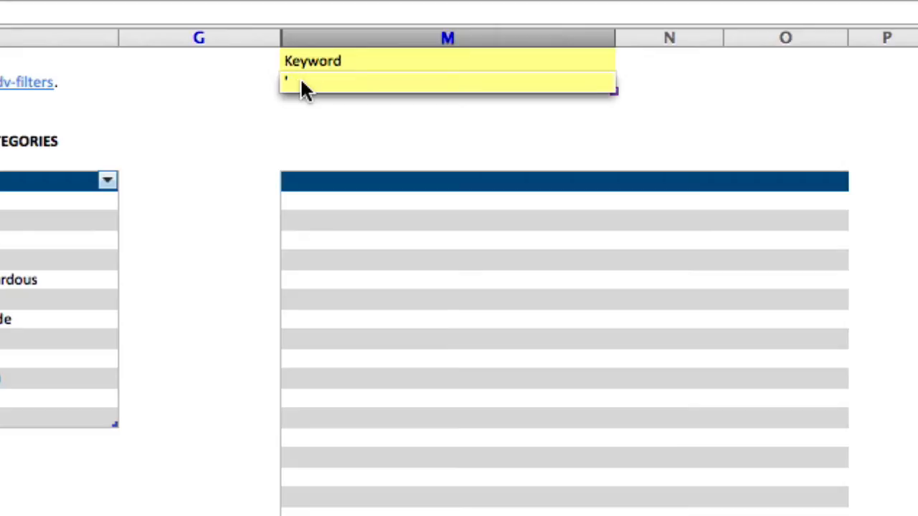
{"action": "left_click", "coordinate": [301, 86]}
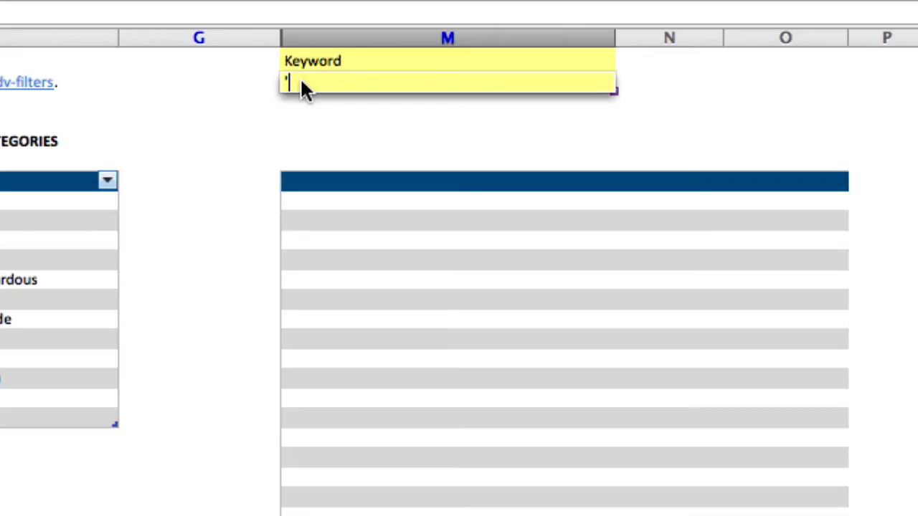
{"action": "type", "text": "1000"}
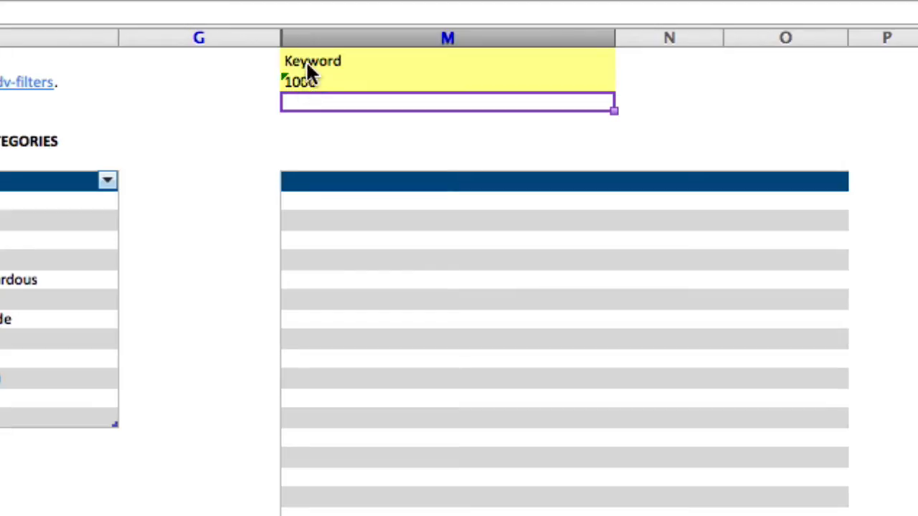
{"action": "mouse_move", "coordinate": [307, 89]}
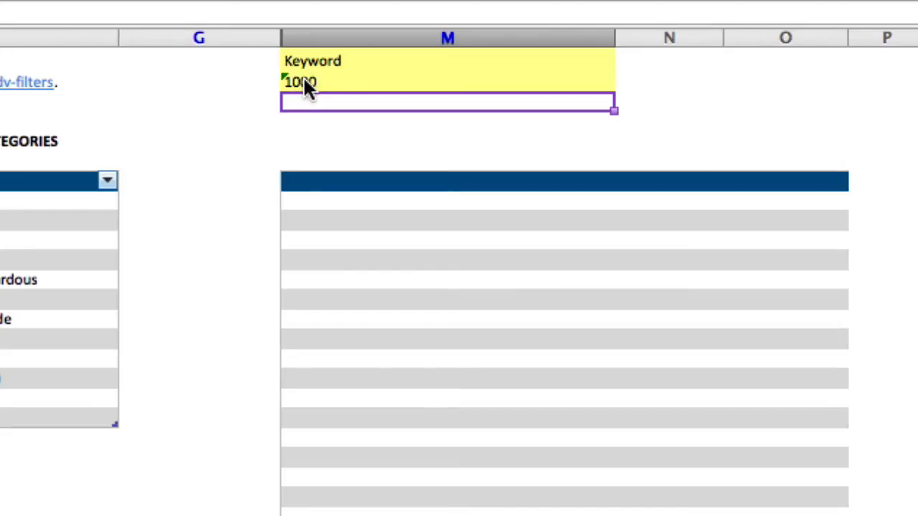
{"action": "mouse_move", "coordinate": [323, 86]}
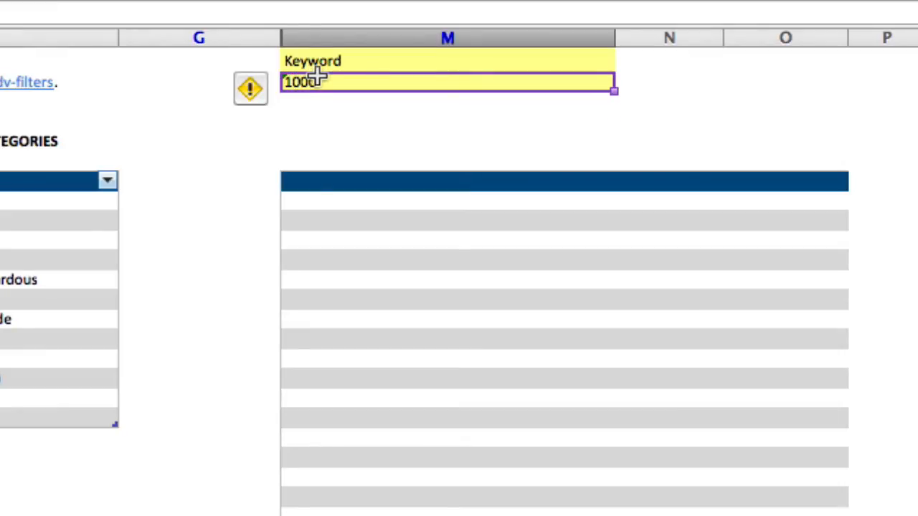
{"action": "key", "text": "Delete"}
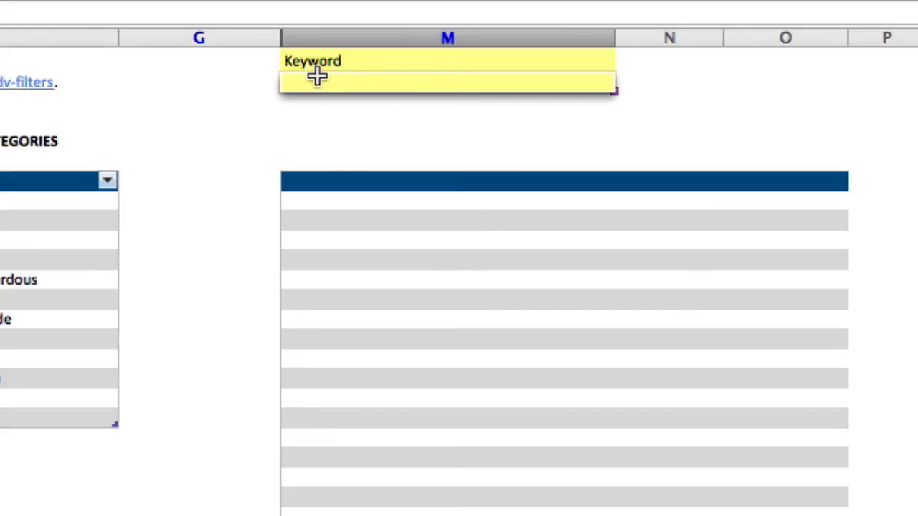
Enter the wildcard criterion '=*scene* in M2 to match any keyword containing scene.
{"action": "type", "text": "'="}
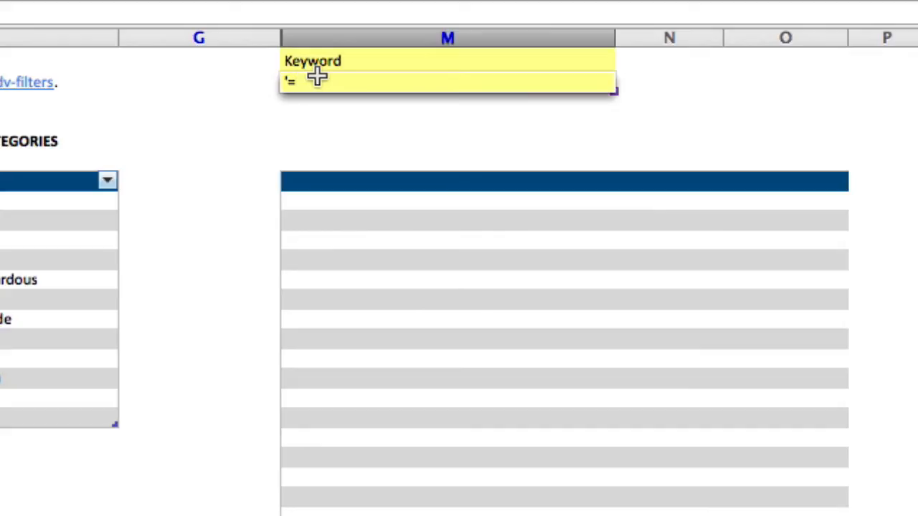
{"action": "type", "text": "*"}
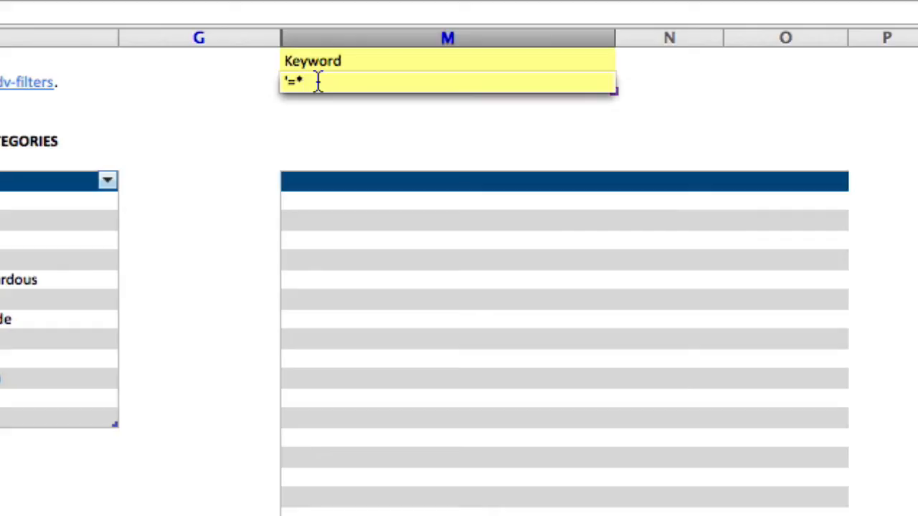
{"action": "left_click", "coordinate": [315, 84]}
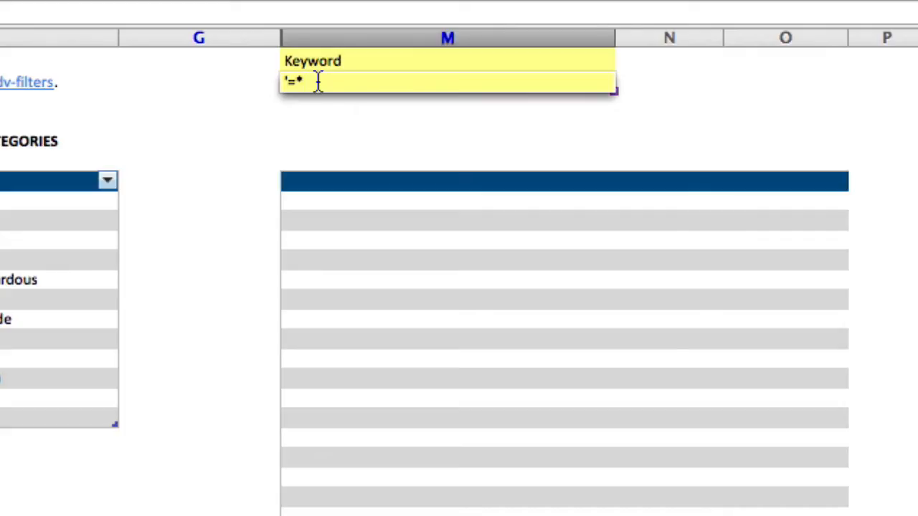
{"action": "type", "text": "sc"}
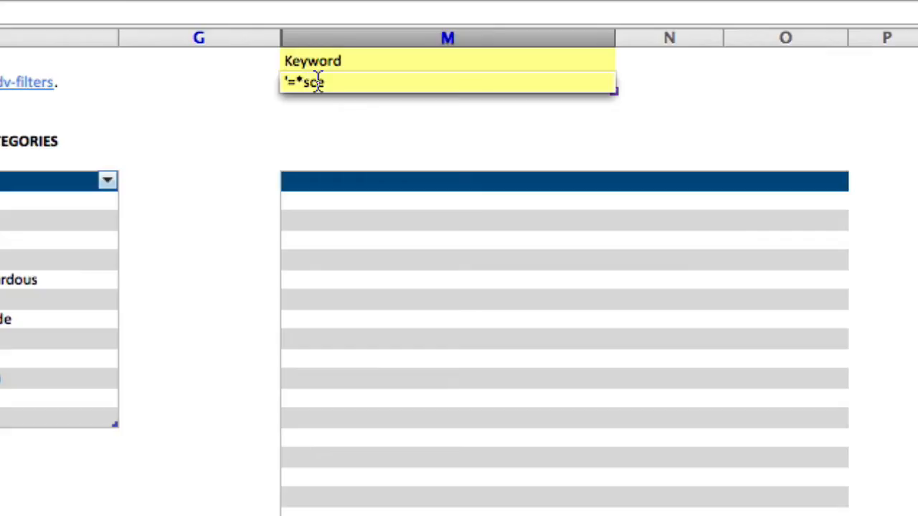
{"action": "type", "text": "ene"}
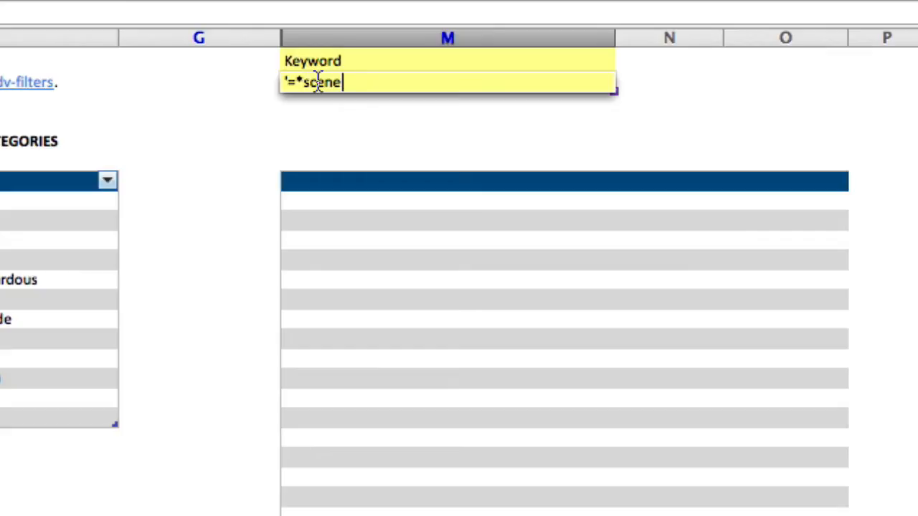
{"action": "type", "text": "*"}
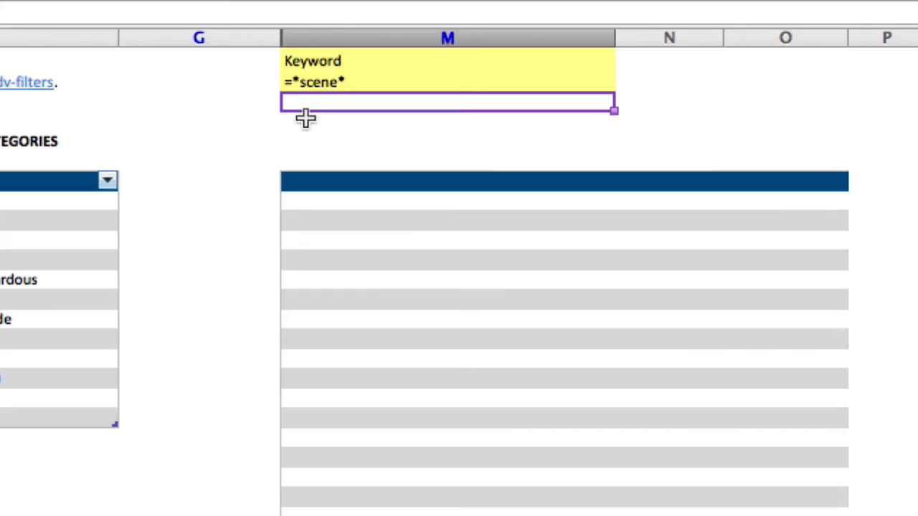
{"action": "left_click", "coordinate": [447, 82]}
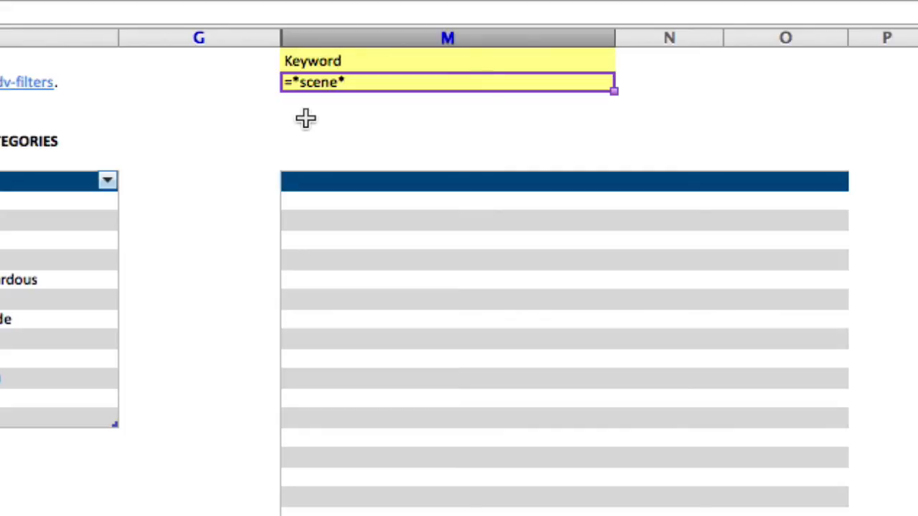
{"action": "mouse_move", "coordinate": [364, 60]}
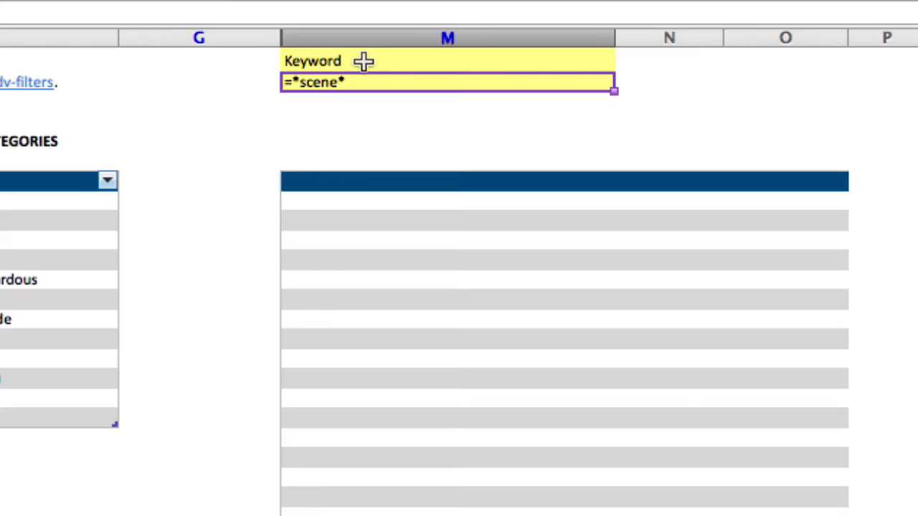
{"action": "mouse_move", "coordinate": [330, 51]}
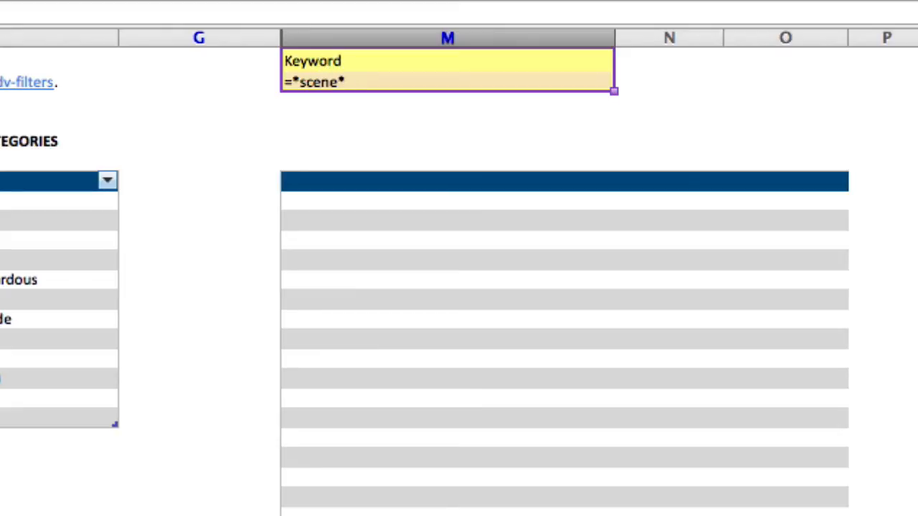
Set an Advanced Filter to copy elsewhere with criteria range $M$1:$M$2 and begin choosing the destination.
{"action": "left_click", "coordinate": [56, 101]}
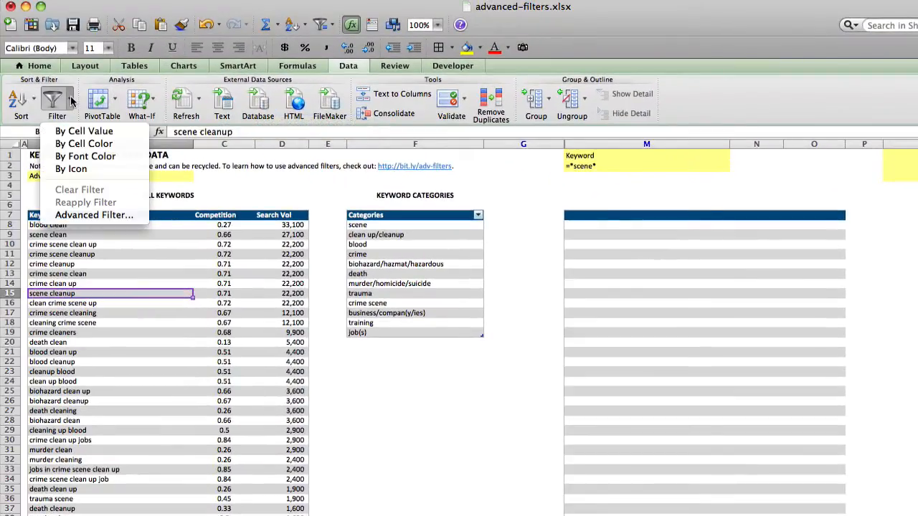
{"action": "left_click", "coordinate": [95, 216]}
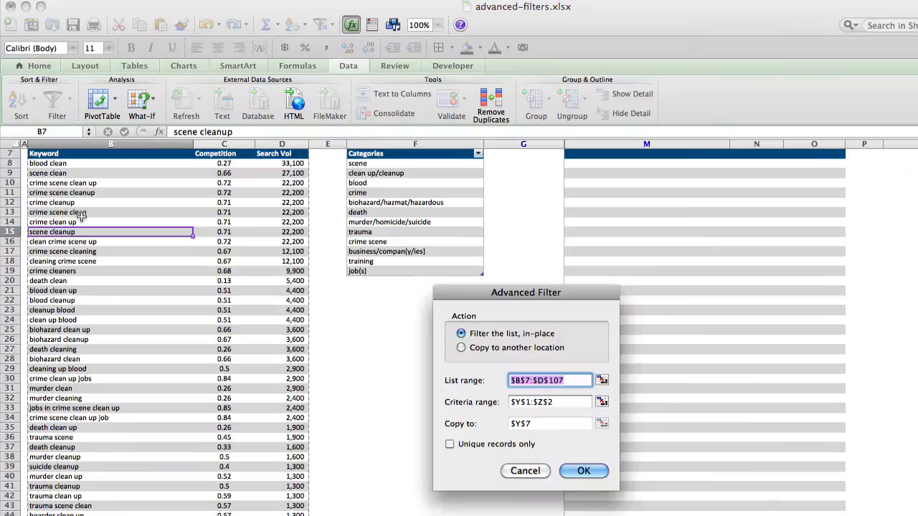
{"action": "mouse_move", "coordinate": [460, 349]}
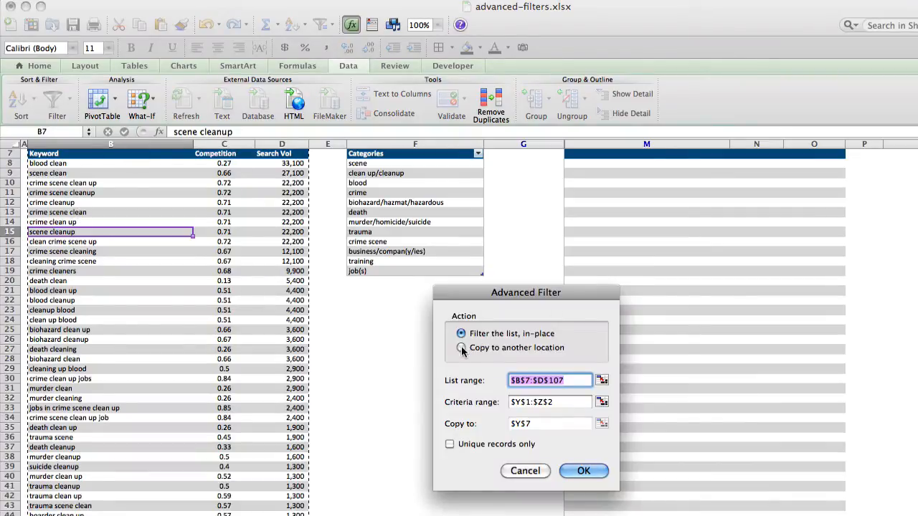
{"action": "left_click", "coordinate": [461, 349]}
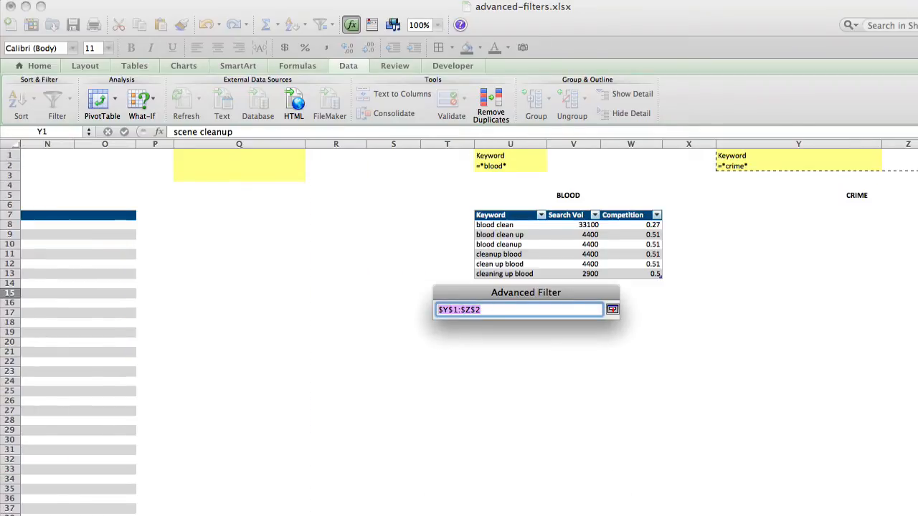
{"action": "scroll", "scroll_direction": "left", "scroll_amount": 3}
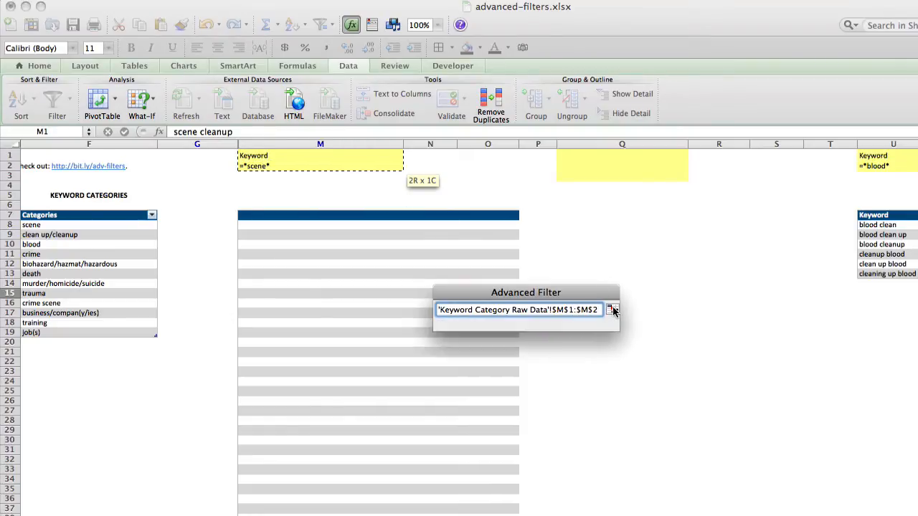
{"action": "left_click", "coordinate": [611, 310]}
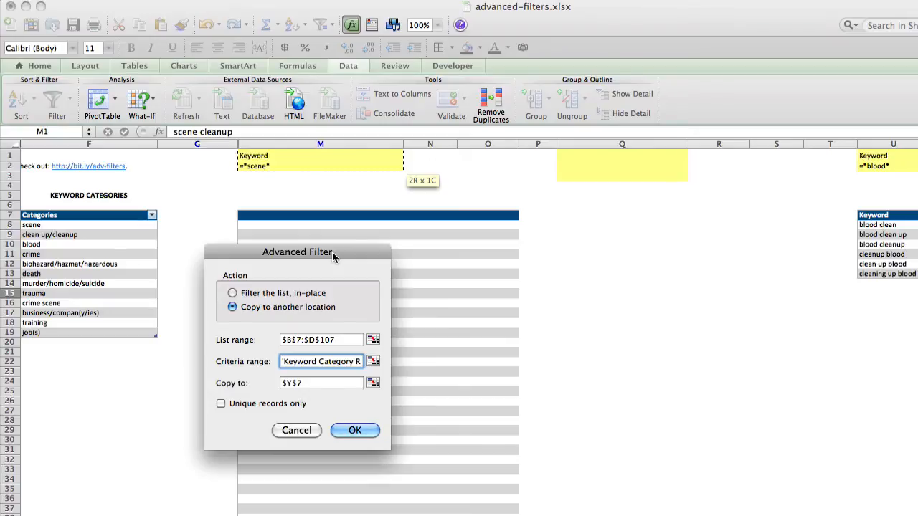
{"action": "mouse_move", "coordinate": [371, 379]}
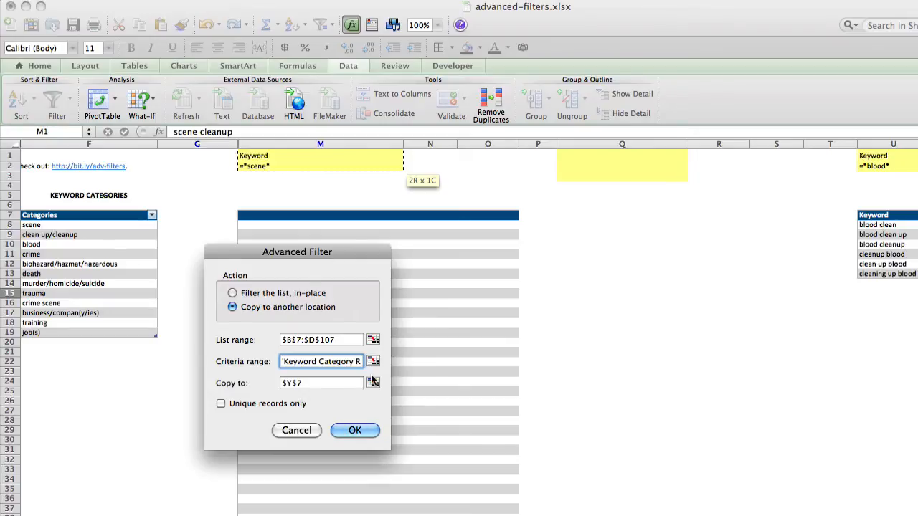
{"action": "mouse_move", "coordinate": [373, 383]}
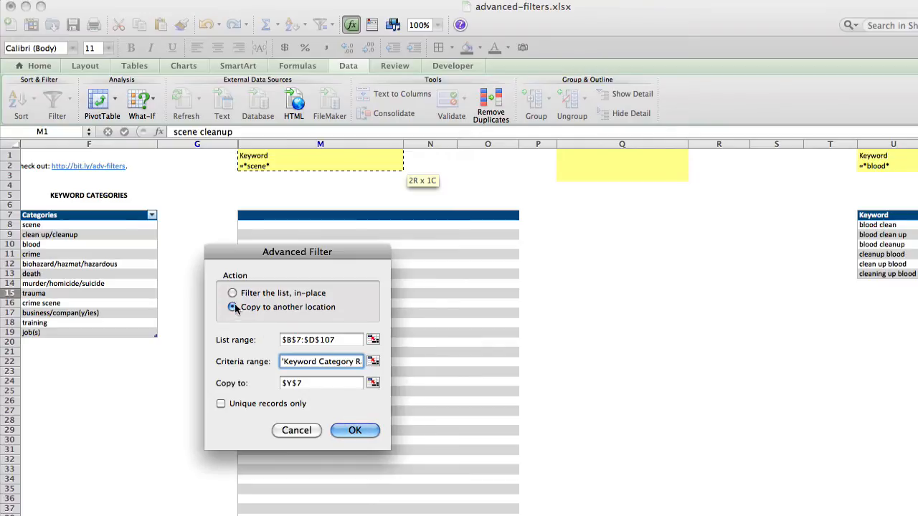
{"action": "left_click", "coordinate": [232, 307]}
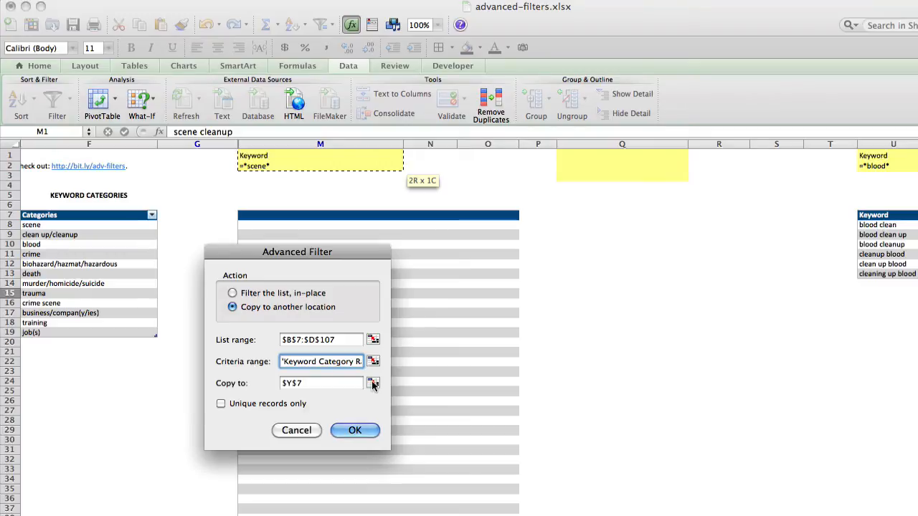
{"action": "left_click", "coordinate": [373, 383]}
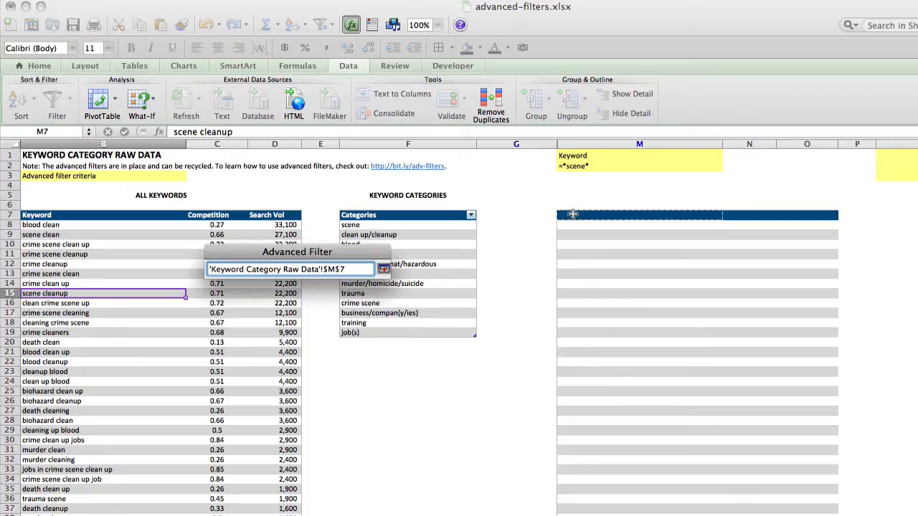
Copy keywords containing scene with competition and search volume into the table at M7.
{"action": "left_click", "coordinate": [382, 270]}
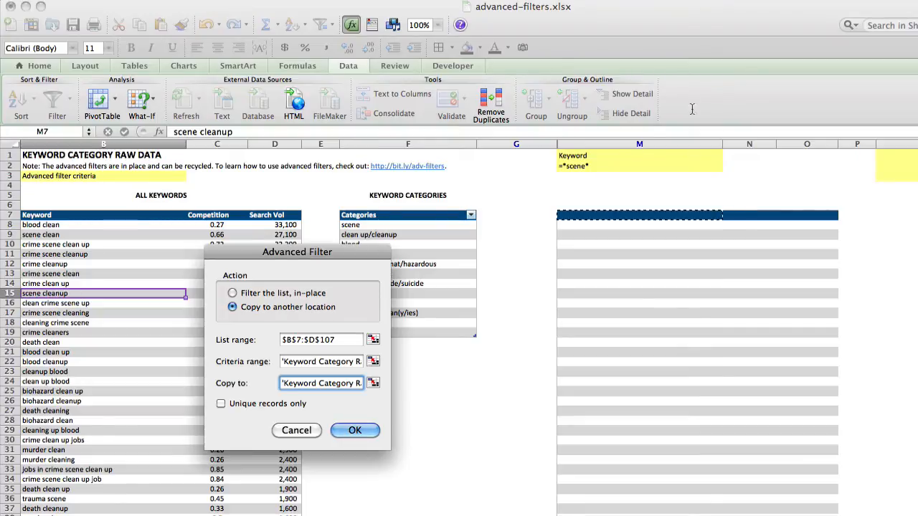
{"action": "mouse_move", "coordinate": [152, 241]}
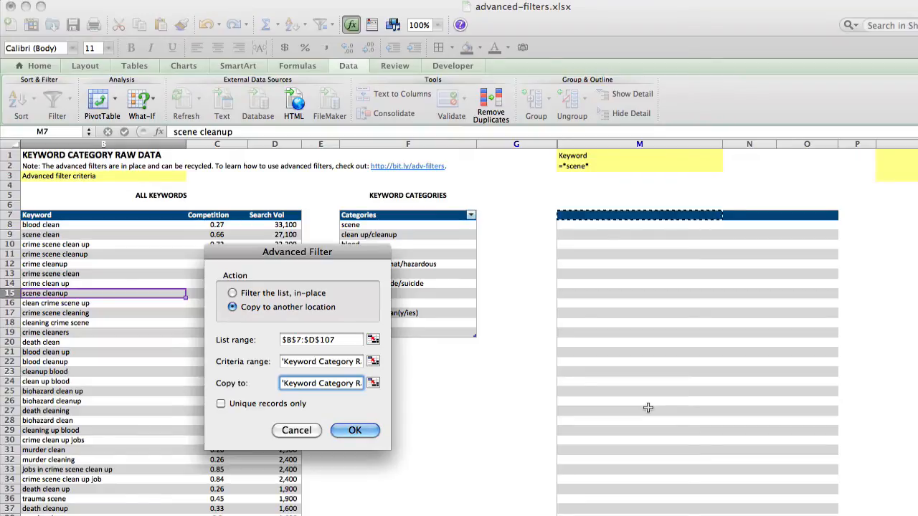
{"action": "mouse_move", "coordinate": [643, 221]}
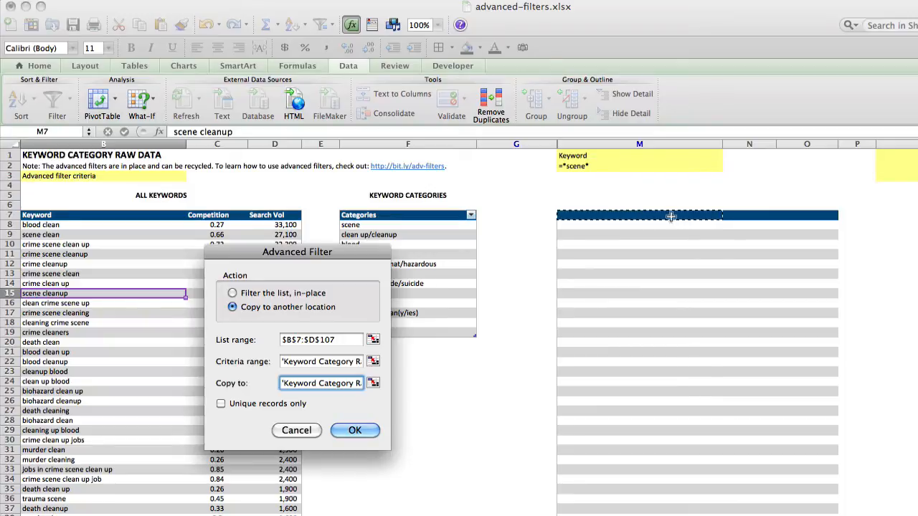
{"action": "mouse_move", "coordinate": [809, 213]}
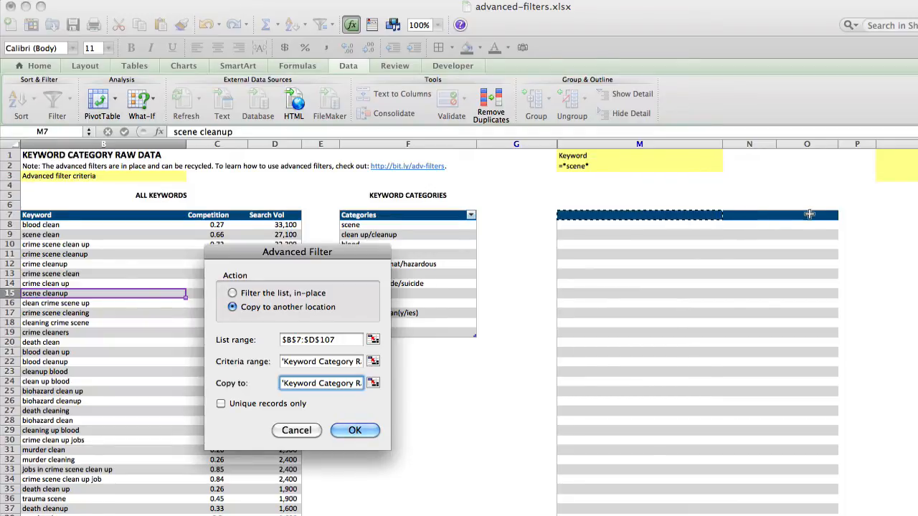
{"action": "mouse_move", "coordinate": [654, 215]}
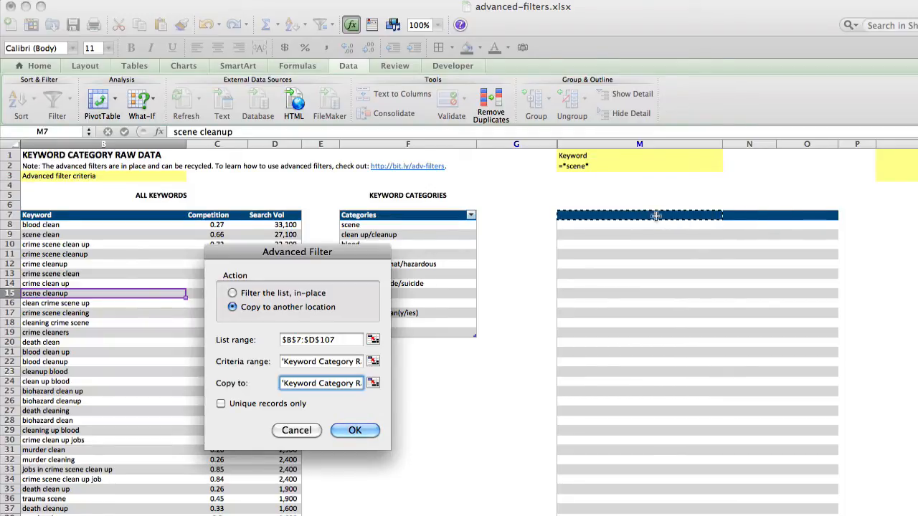
{"action": "mouse_move", "coordinate": [817, 215]}
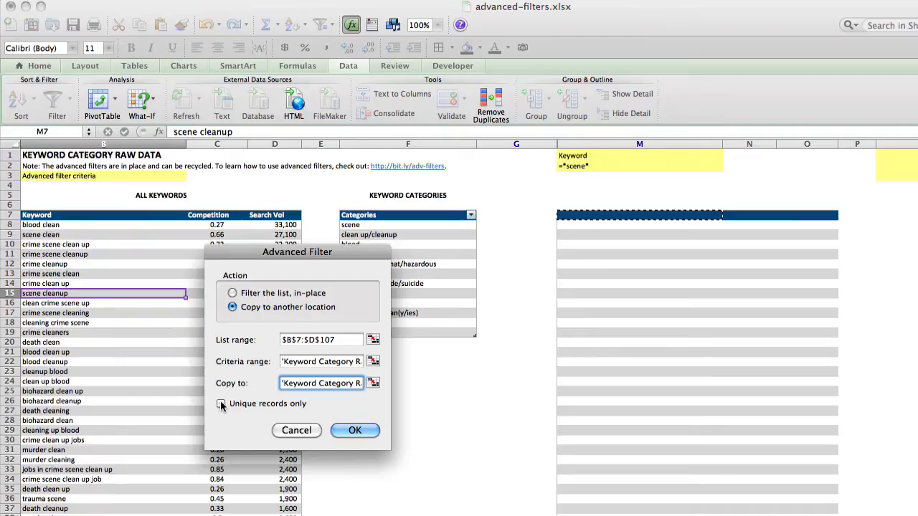
{"action": "left_click", "coordinate": [221, 404]}
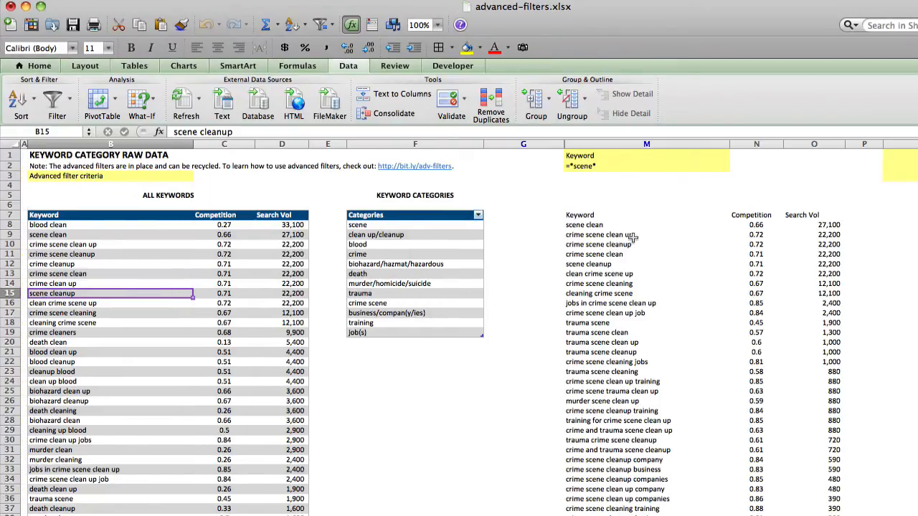
{"action": "mouse_move", "coordinate": [608, 317]}
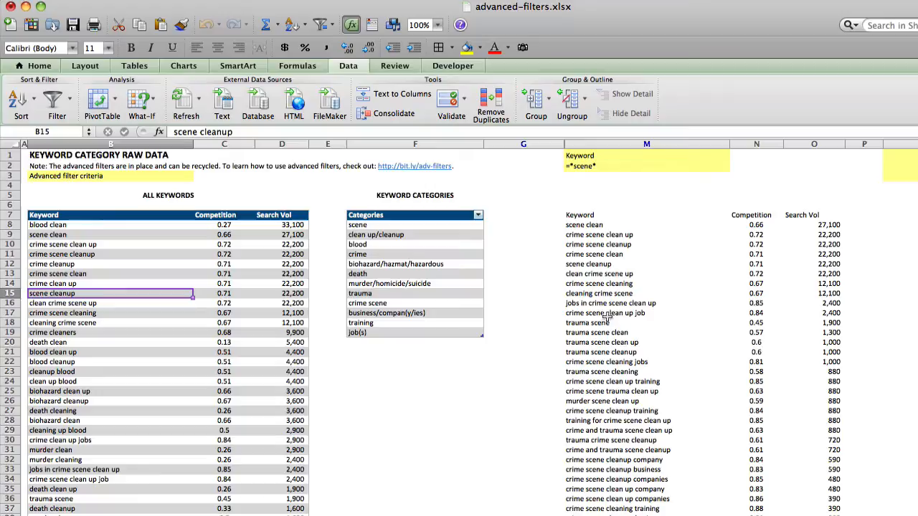
{"action": "mouse_move", "coordinate": [706, 331]}
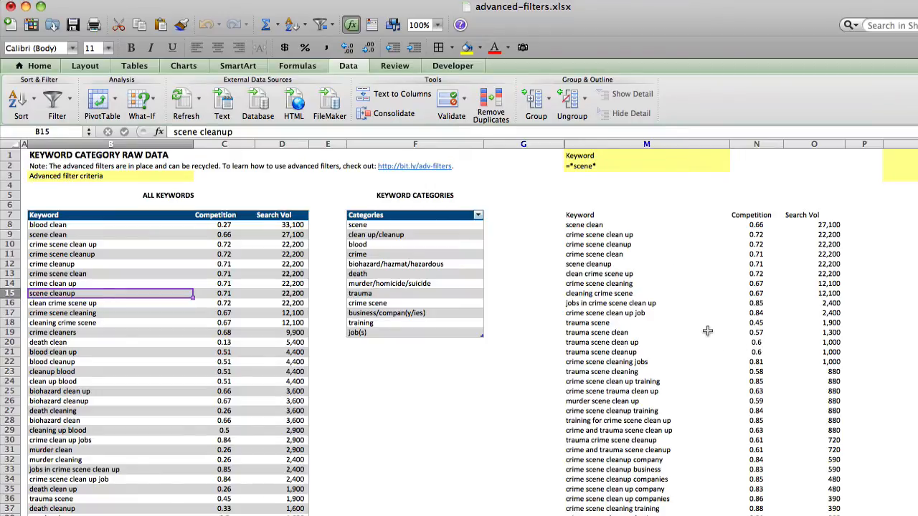
{"action": "scroll", "scroll_direction": "down", "scroll_amount": 3}
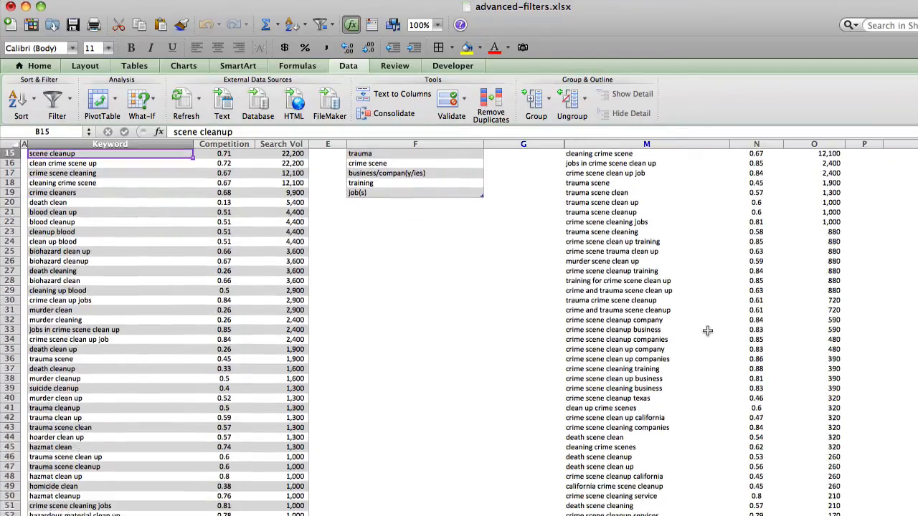
{"action": "scroll", "scroll_direction": "down", "scroll_amount": 3}
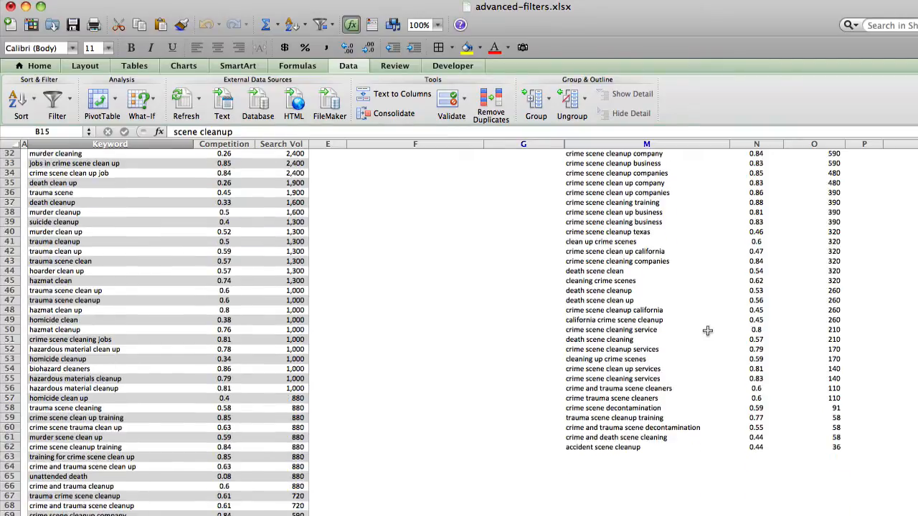
{"action": "scroll", "scroll_direction": "down", "scroll_amount": 3}
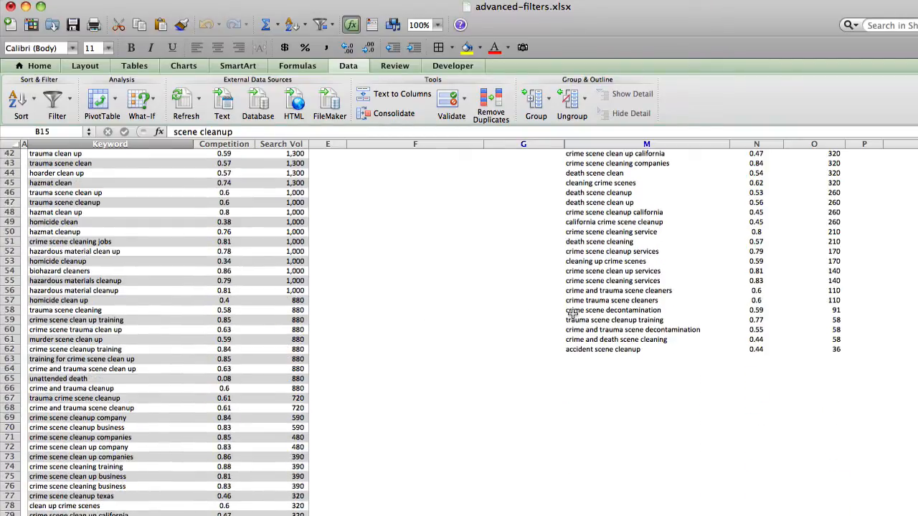
{"action": "scroll", "scroll_direction": "down", "scroll_amount": 3}
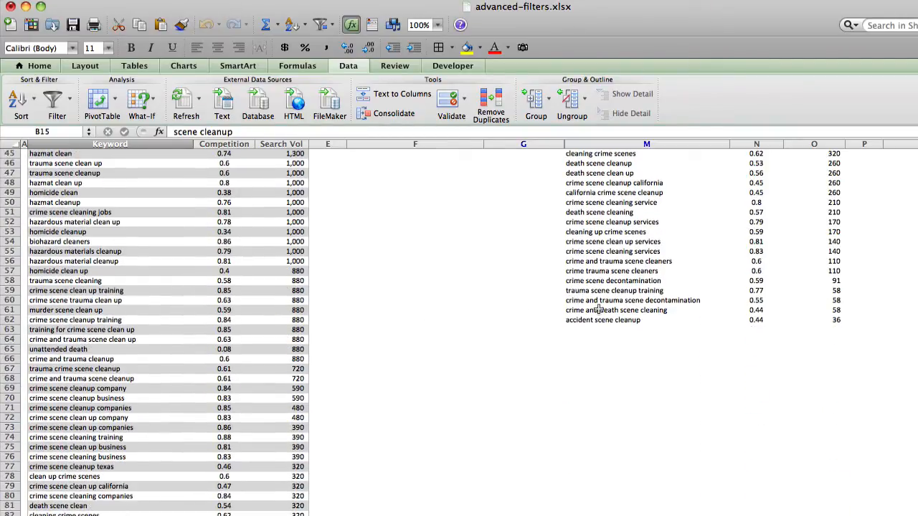
{"action": "scroll", "scroll_direction": "down", "scroll_amount": 3}
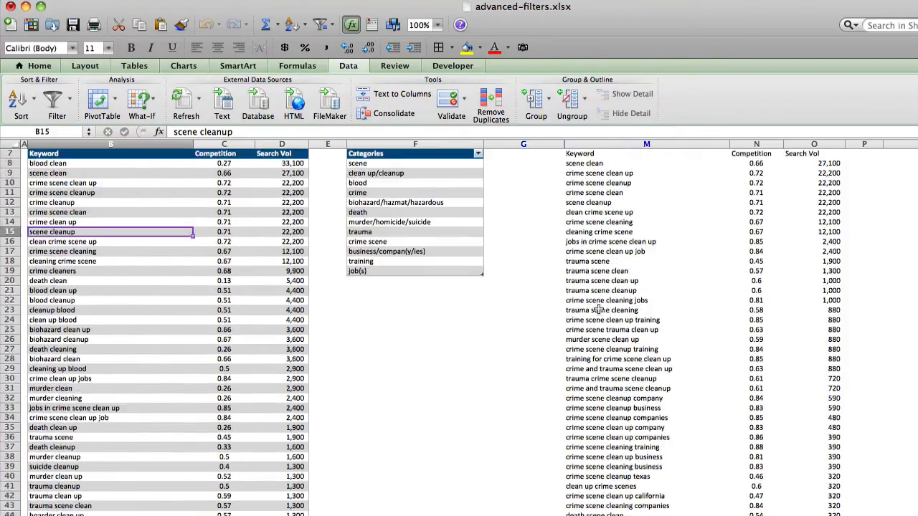
{"action": "scroll", "scroll_direction": "up", "scroll_amount": 3}
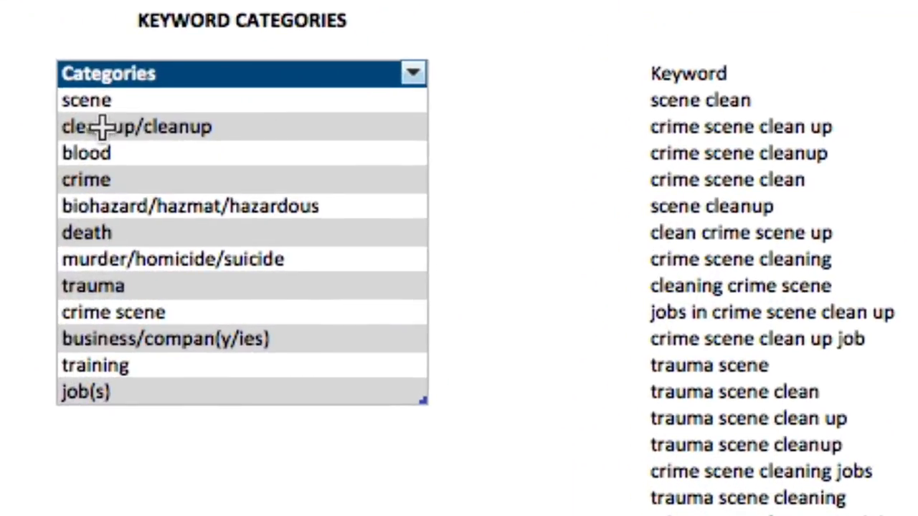
{"action": "mouse_move", "coordinate": [126, 140]}
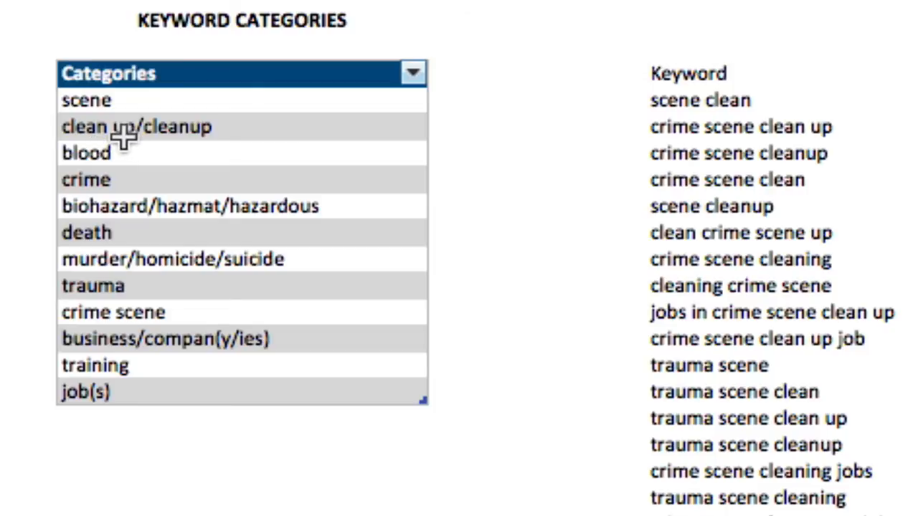
{"action": "mouse_move", "coordinate": [175, 135]}
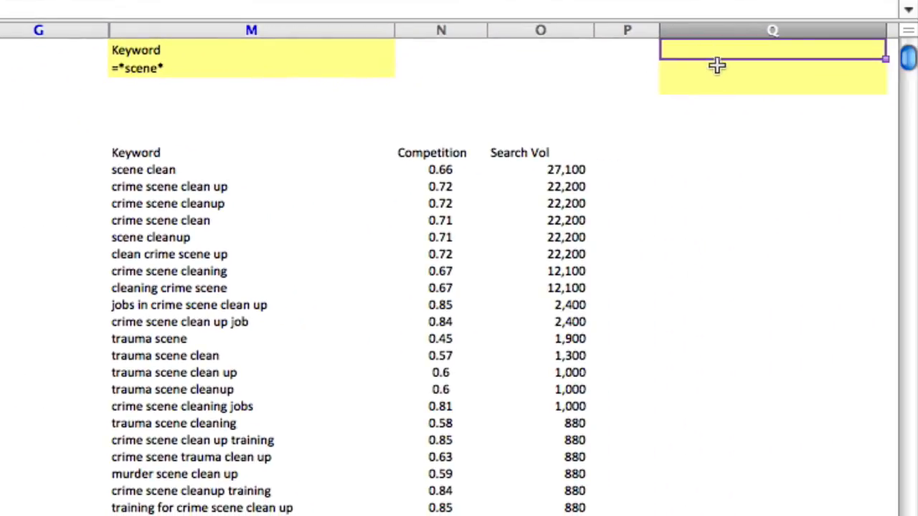
Add a Keyword heading in Q1 with the criterion '=*cleanup* beneath it in Q2.
{"action": "type", "text": "Keyword"}
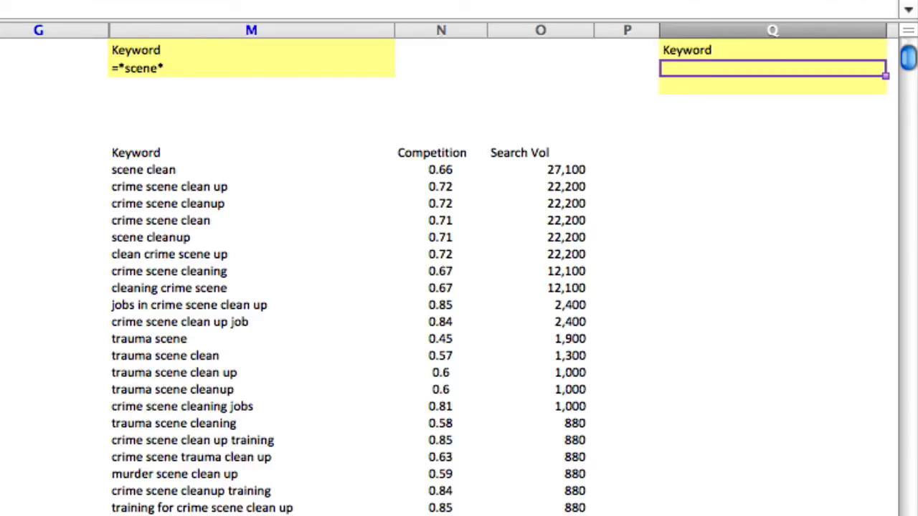
{"action": "scroll", "scroll_direction": "right", "scroll_amount": 3}
{"action": "type", "text": "'"}
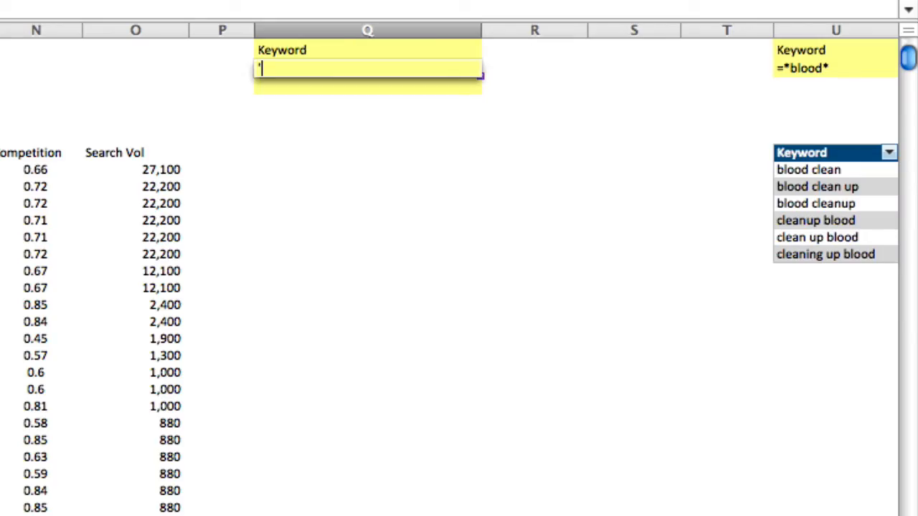
{"action": "type", "text": "="}
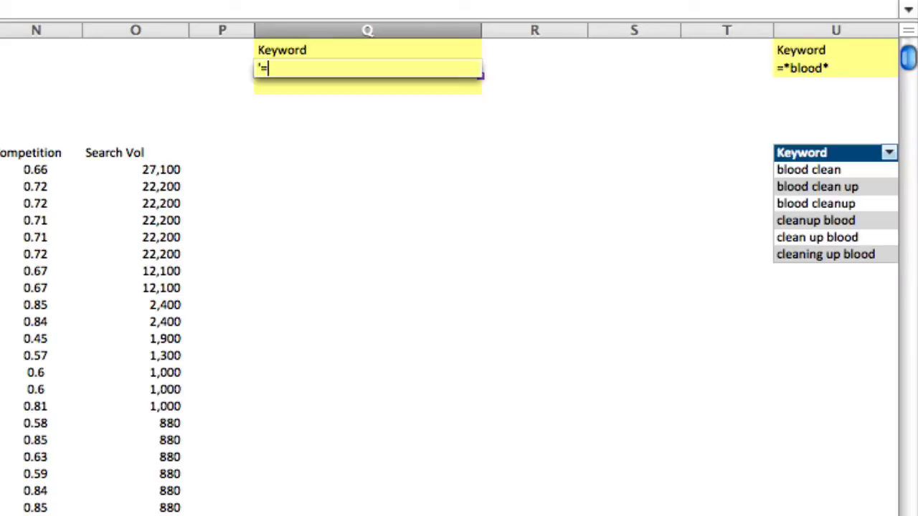
{"action": "type", "text": "cleanup*"}
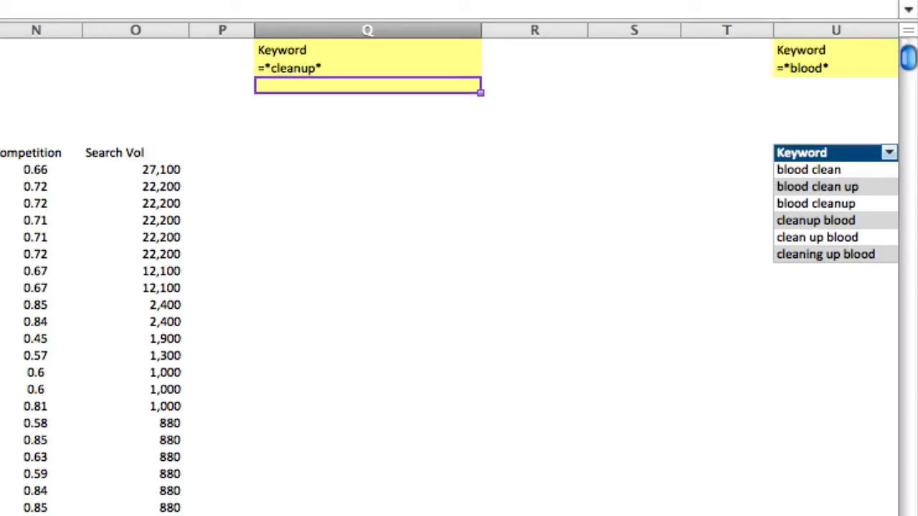
{"action": "mouse_move", "coordinate": [261, 130]}
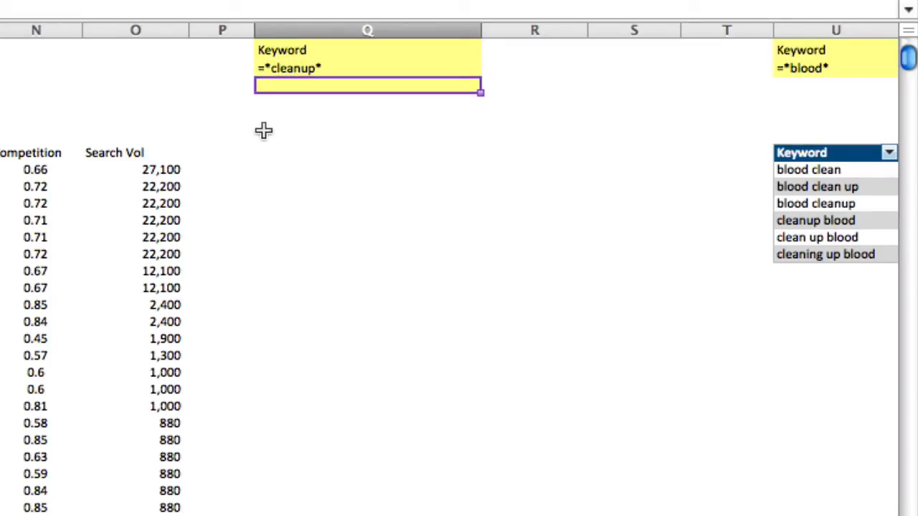
{"action": "mouse_move", "coordinate": [272, 83]}
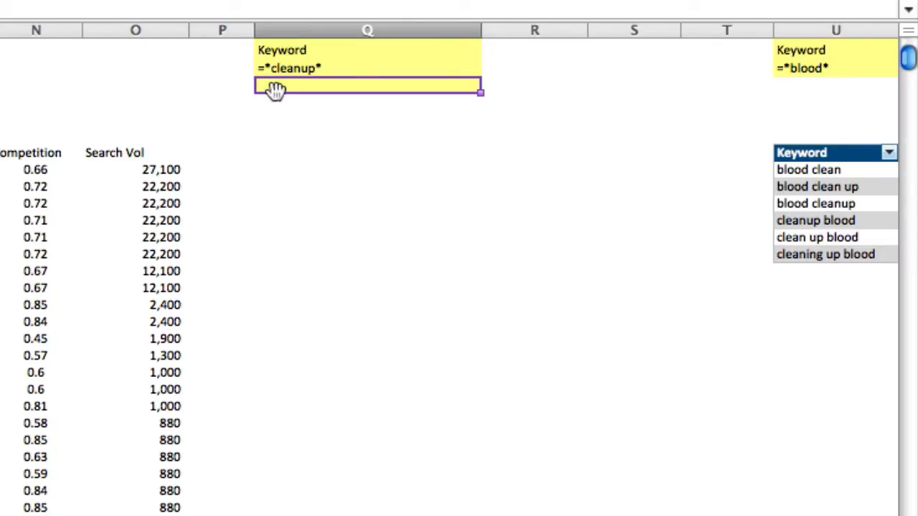
{"action": "mouse_move", "coordinate": [275, 74]}
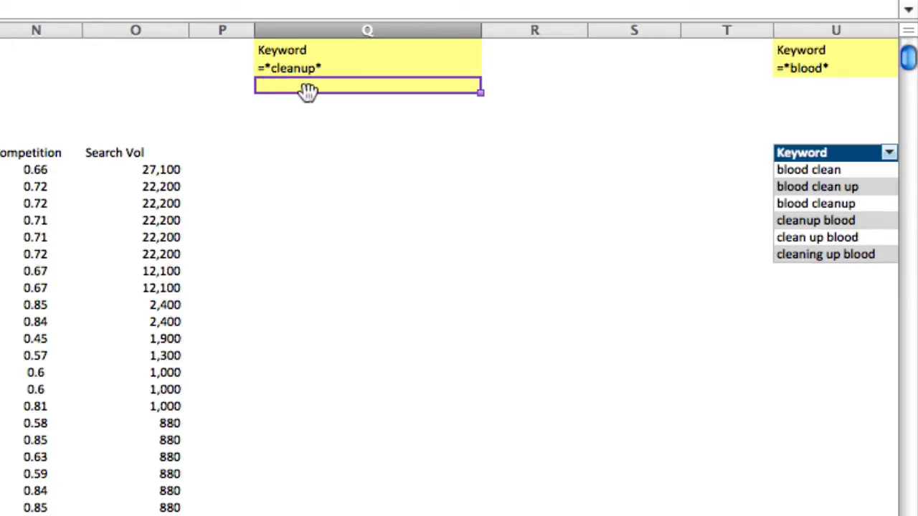
{"action": "mouse_move", "coordinate": [500, 55]}
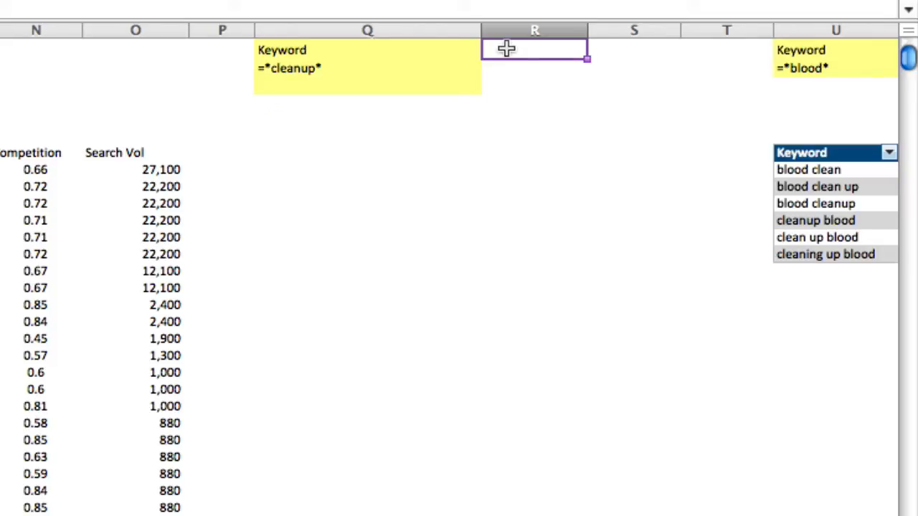
{"action": "type", "text": "Keyword"}
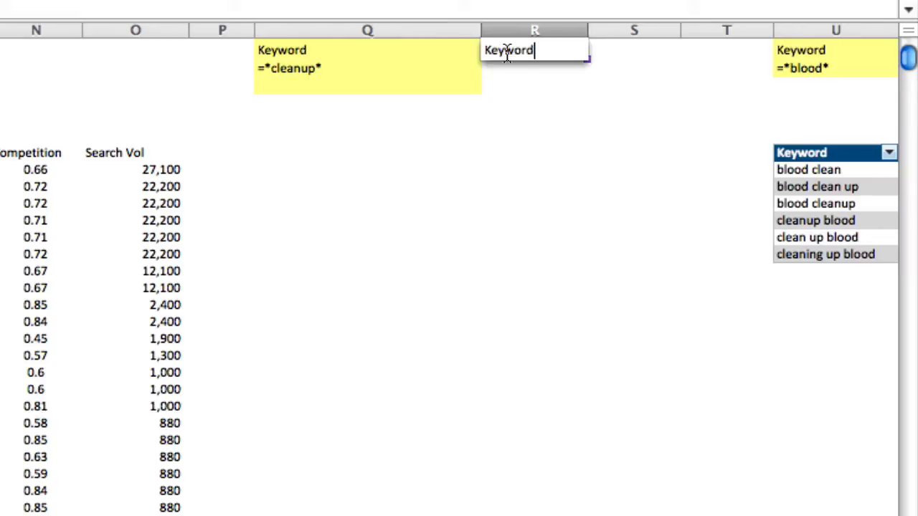
{"action": "key", "text": "Enter"}
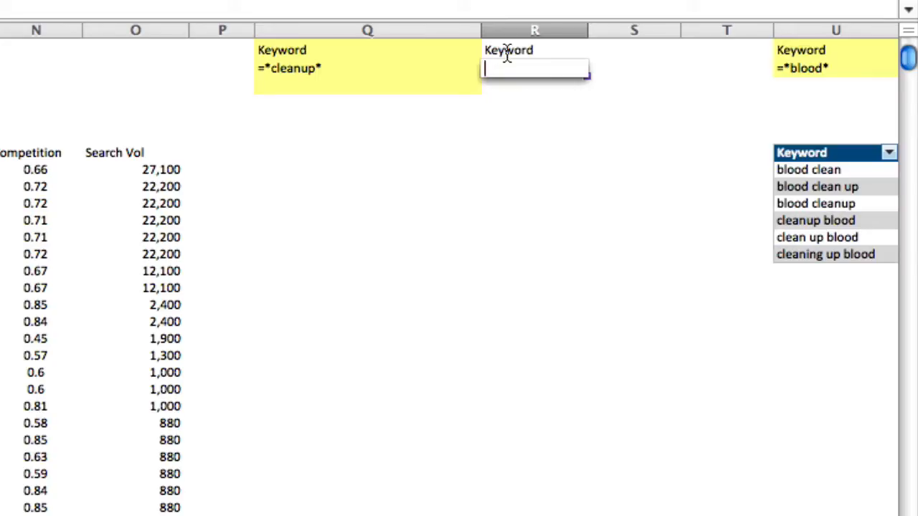
{"action": "type", "text": "'="}
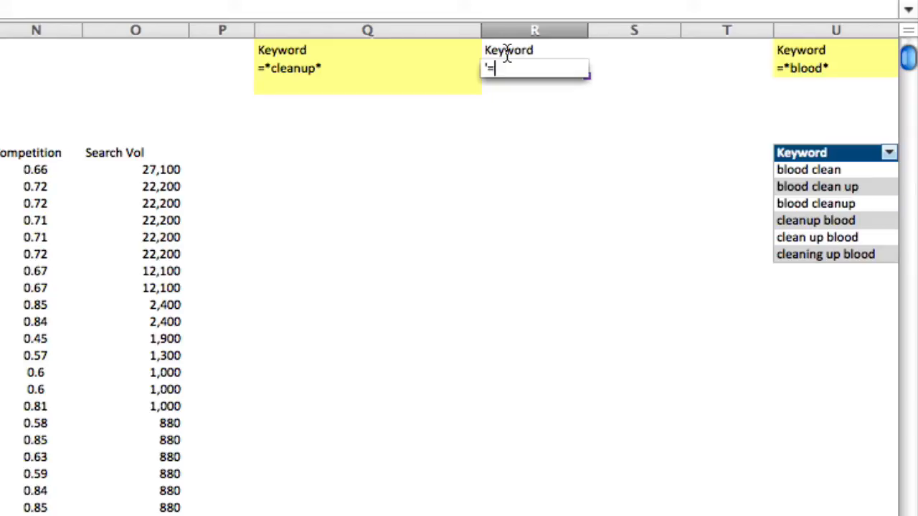
{"action": "type", "text": "*scene*"}
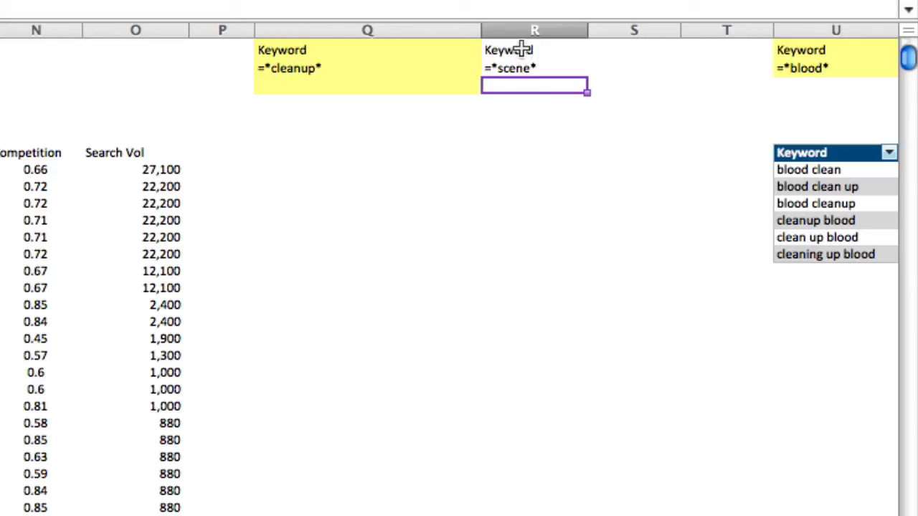
{"action": "left_click", "coordinate": [524, 49]}
{"action": "type", "text": "'=*"}
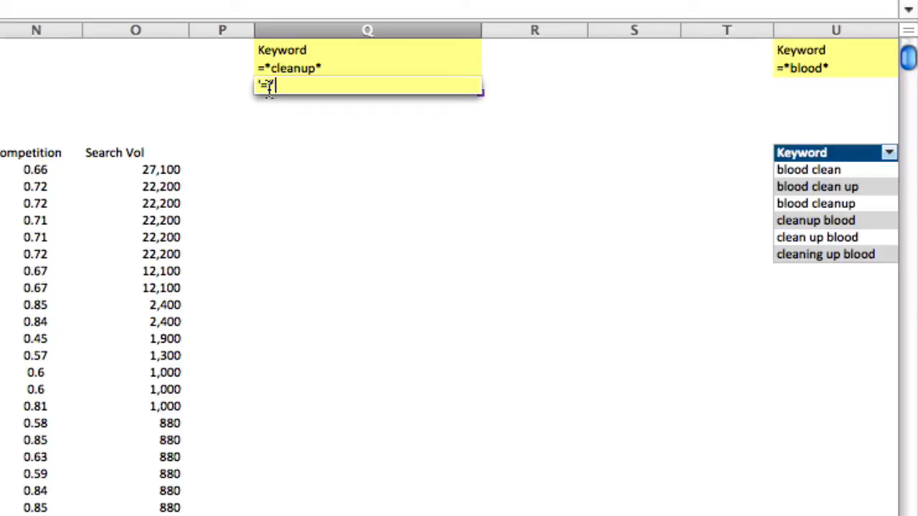
Add '=*clean up* in Q3 as a second variant, then start and abandon a <>crim entry in Q4.
{"action": "type", "text": "clean up*"}
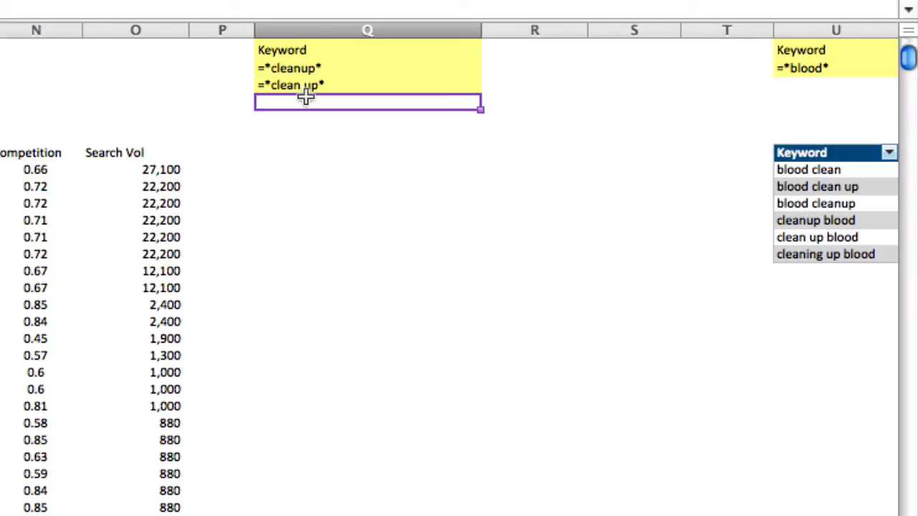
{"action": "mouse_move", "coordinate": [304, 86]}
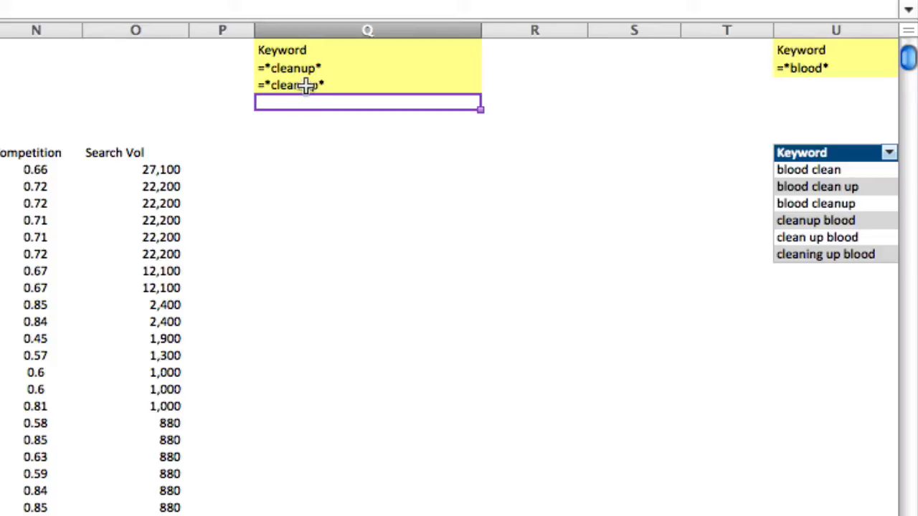
{"action": "mouse_move", "coordinate": [294, 85]}
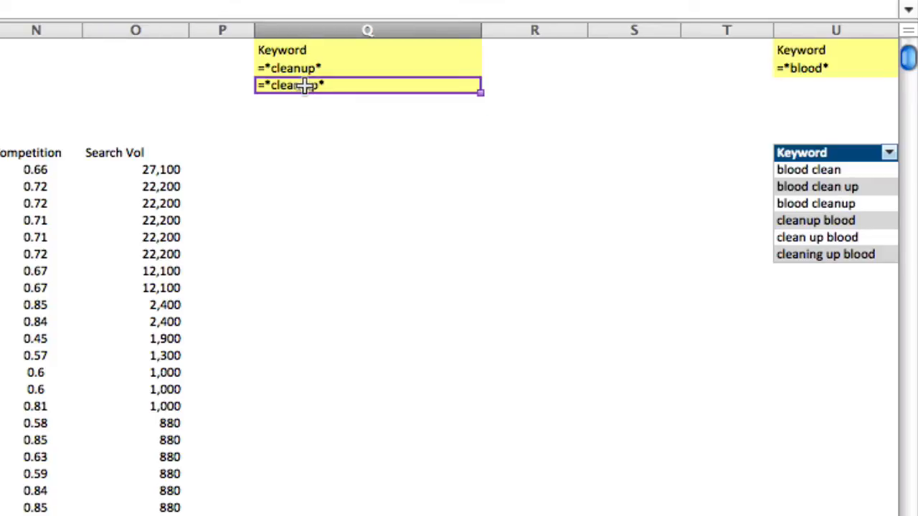
{"action": "type", "text": "'=*clean up*"}
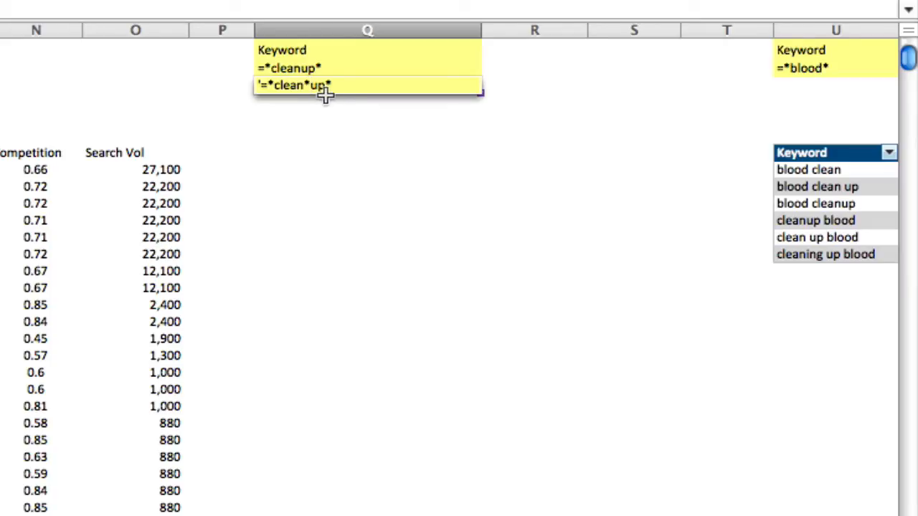
{"action": "mouse_move", "coordinate": [316, 102]}
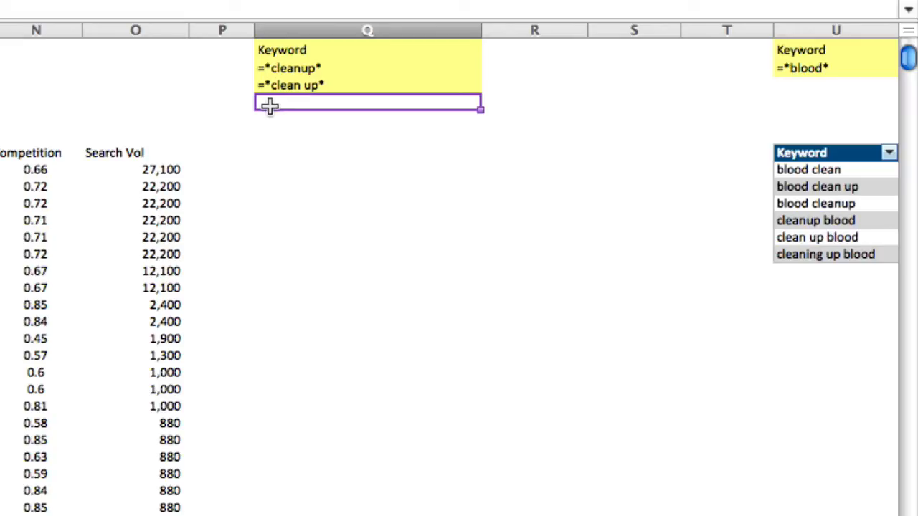
{"action": "type", "text": "<>"}
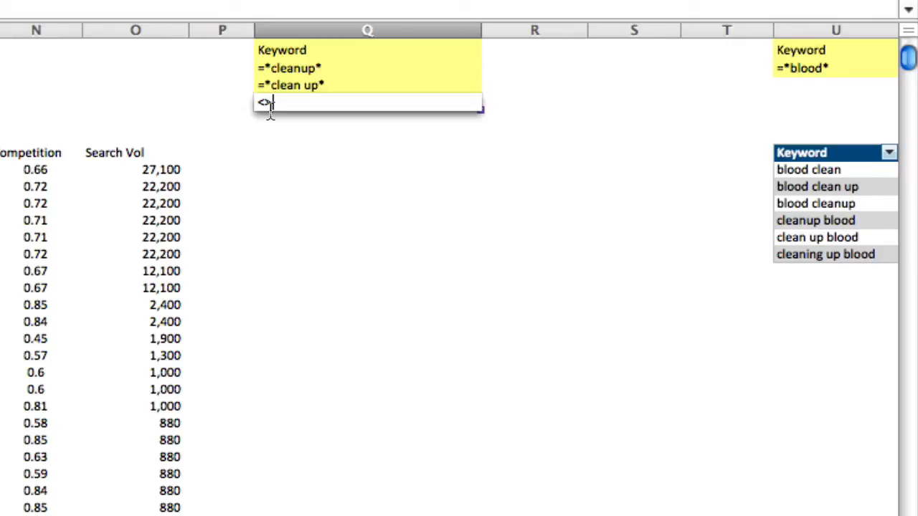
{"action": "type", "text": "crim"}
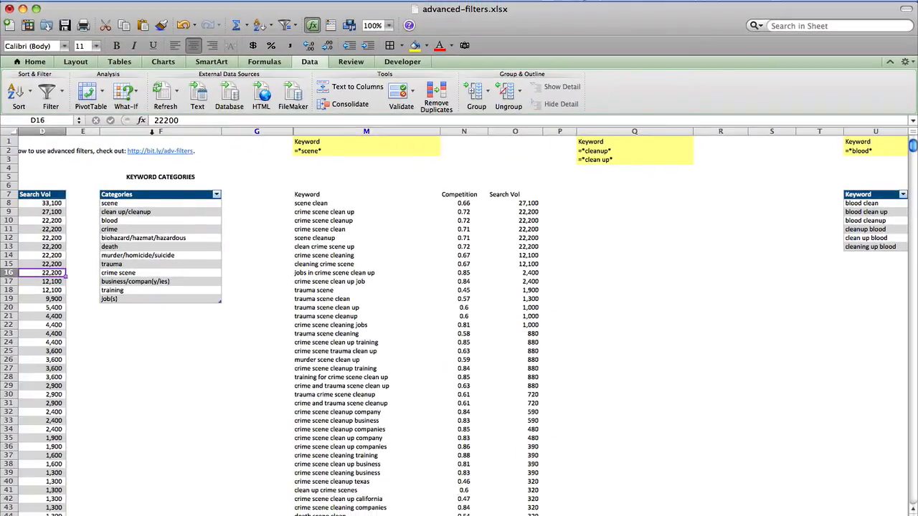
Run an Advanced Filter with criteria Q1:Q3 copying cleanup keyword matches to Q6.
{"action": "left_click", "coordinate": [51, 93]}
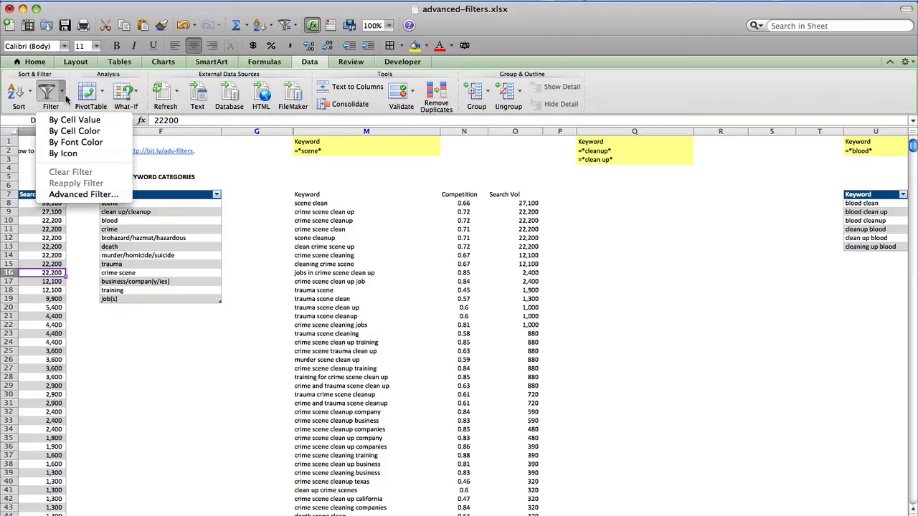
{"action": "left_click", "coordinate": [84, 195]}
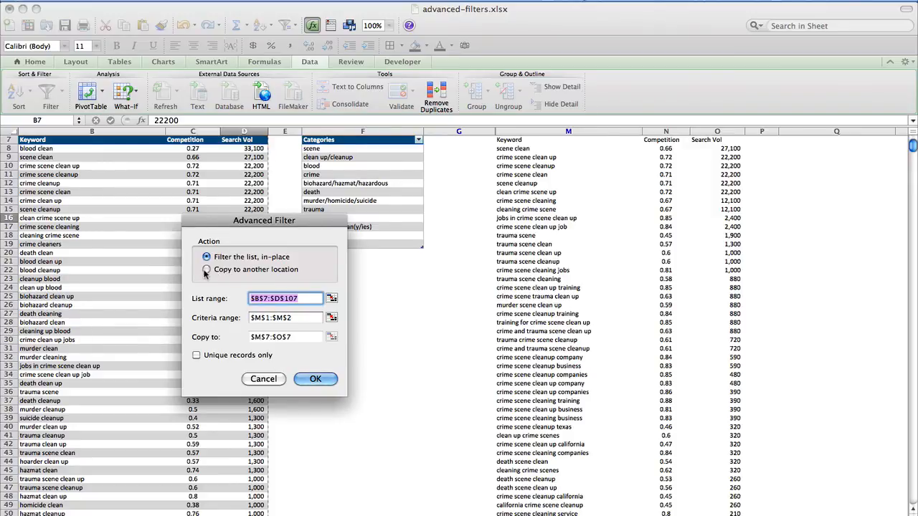
{"action": "left_click", "coordinate": [206, 270]}
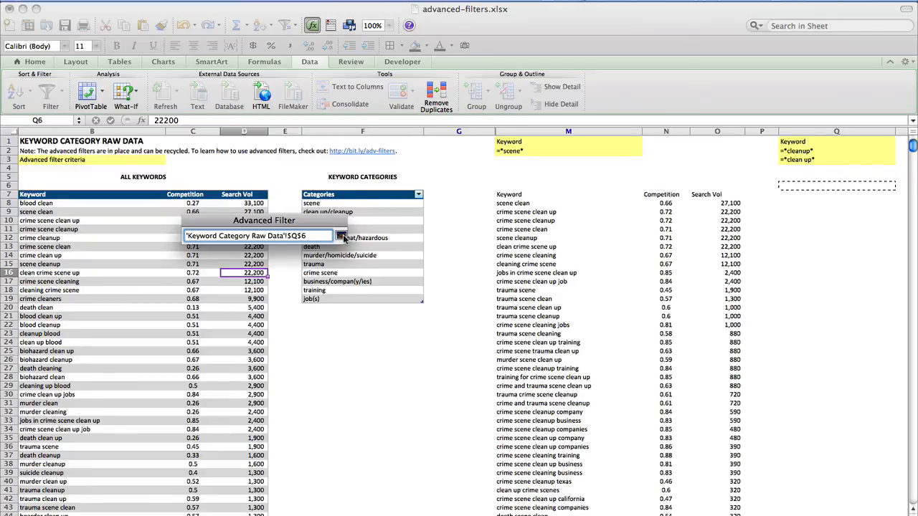
{"action": "left_click", "coordinate": [339, 236]}
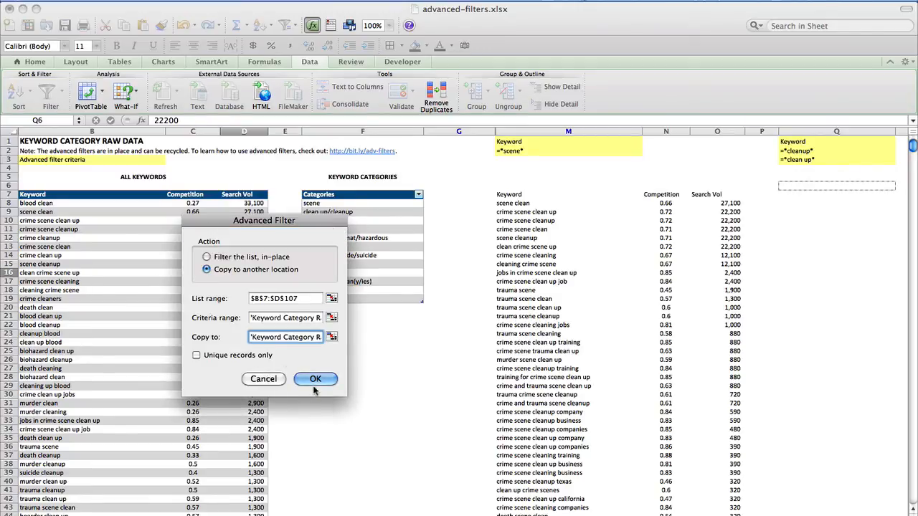
{"action": "left_click", "coordinate": [316, 379]}
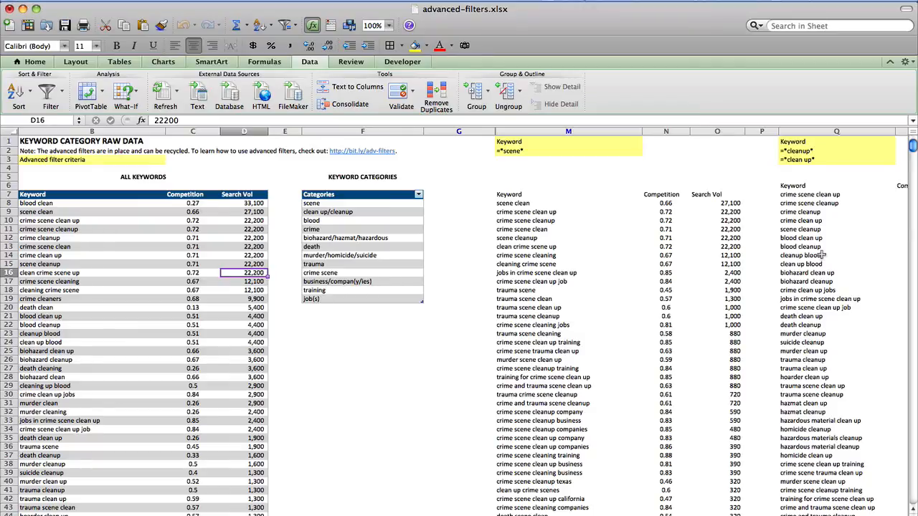
{"action": "scroll", "scroll_direction": "down", "scroll_amount": 3}
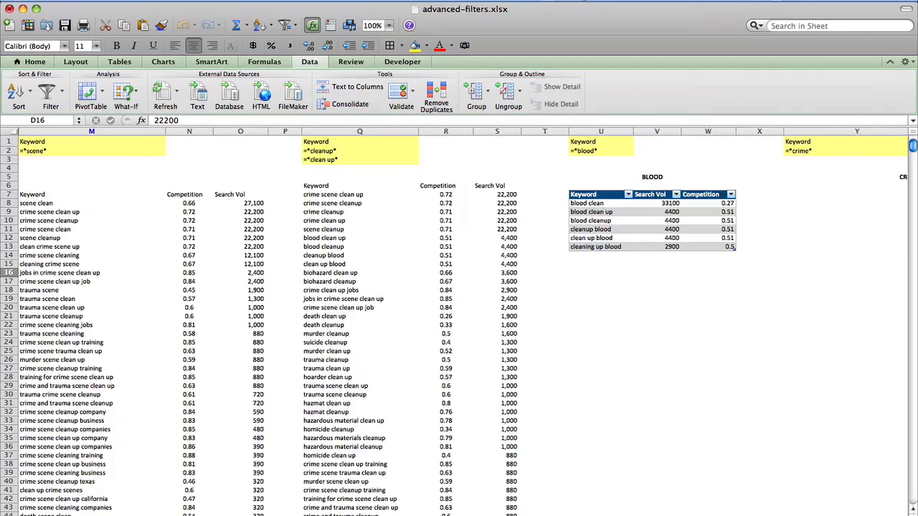
Add a Search Vol criterion of >1000 in the cell beside the *crime* keyword criterion.
{"action": "scroll", "scroll_direction": "right", "scroll_amount": 3}
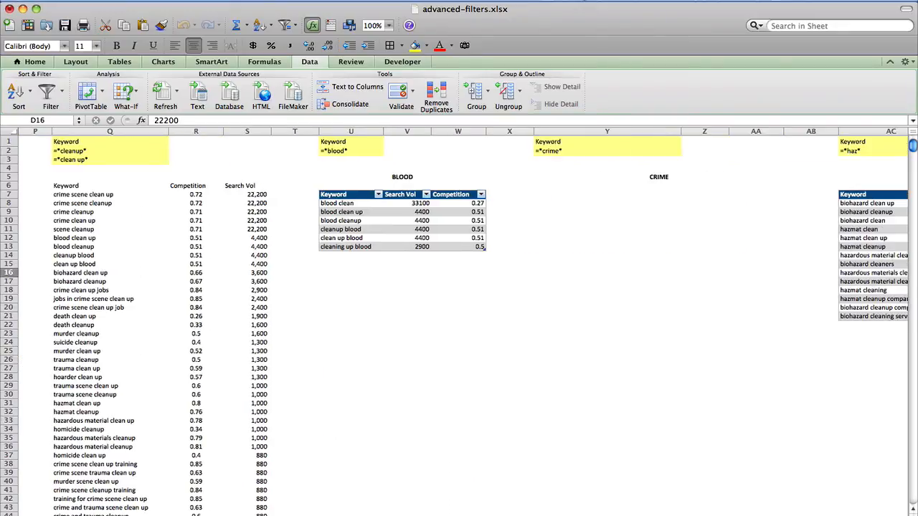
{"action": "scroll", "scroll_direction": "right", "scroll_amount": 3}
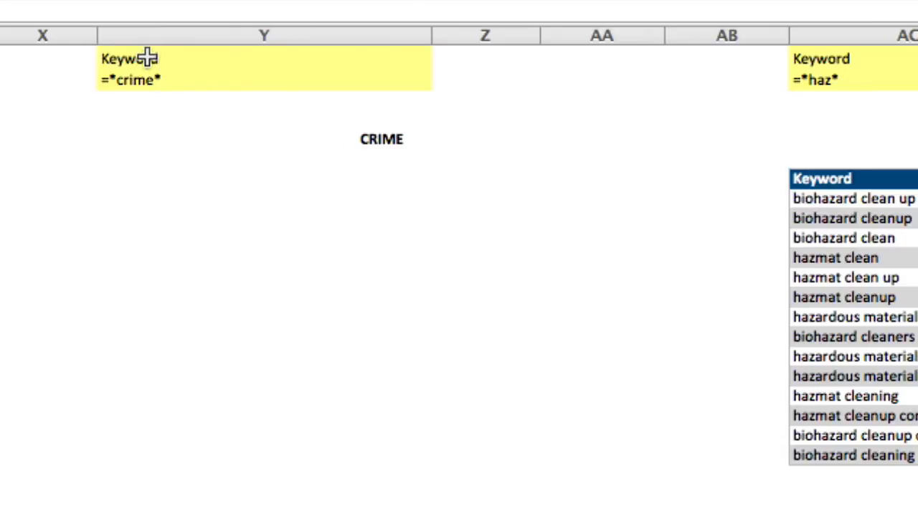
{"action": "mouse_move", "coordinate": [427, 72]}
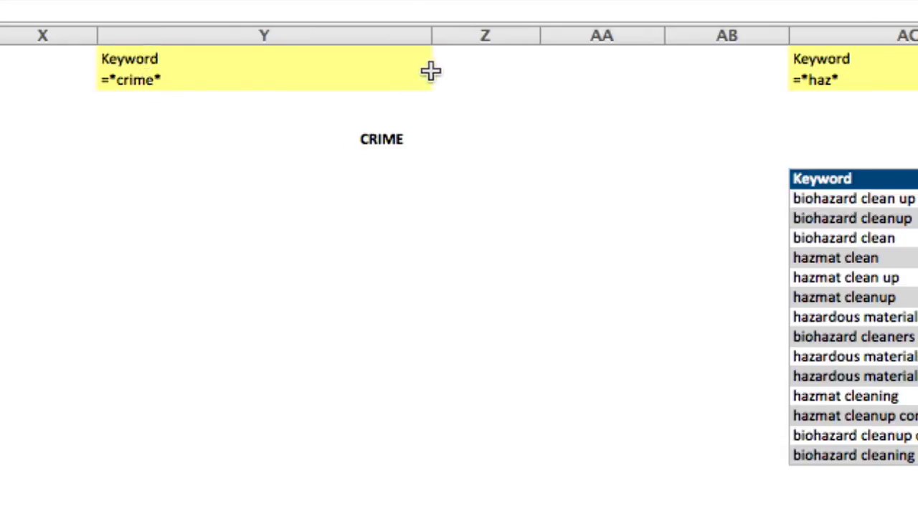
{"action": "mouse_move", "coordinate": [456, 58]}
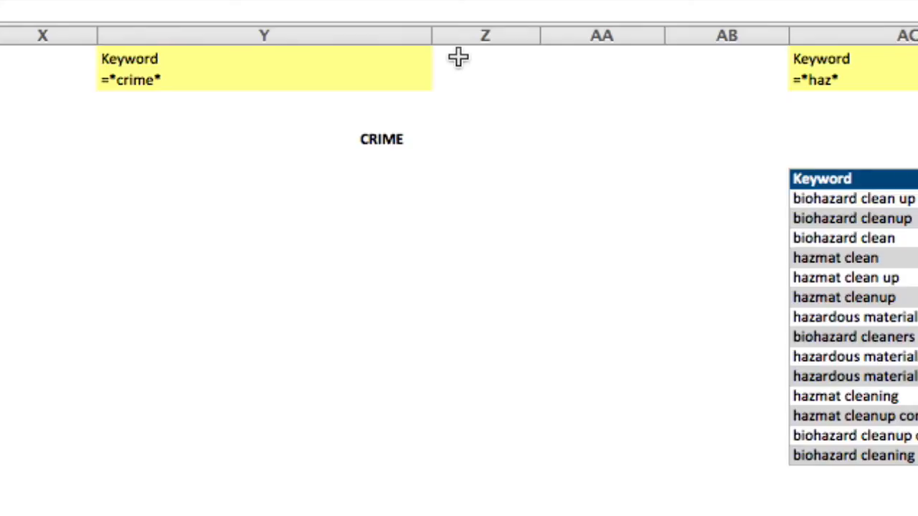
{"action": "mouse_move", "coordinate": [460, 67]}
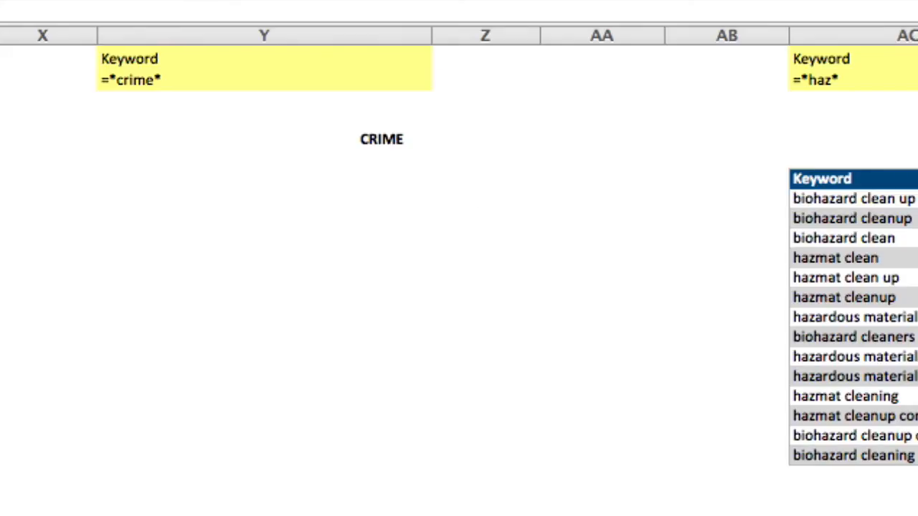
{"action": "mouse_move", "coordinate": [449, 51]}
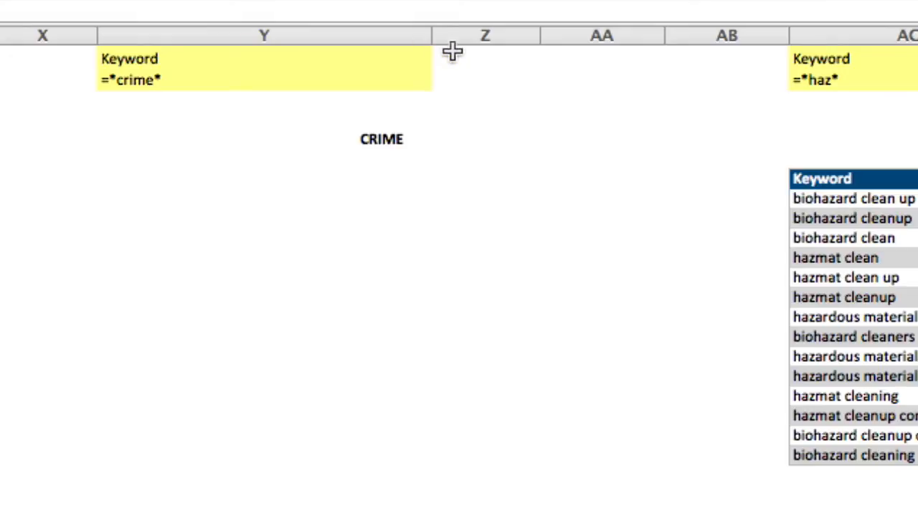
{"action": "left_click", "coordinate": [485, 58]}
{"action": "type", "text": "Search Vol"}
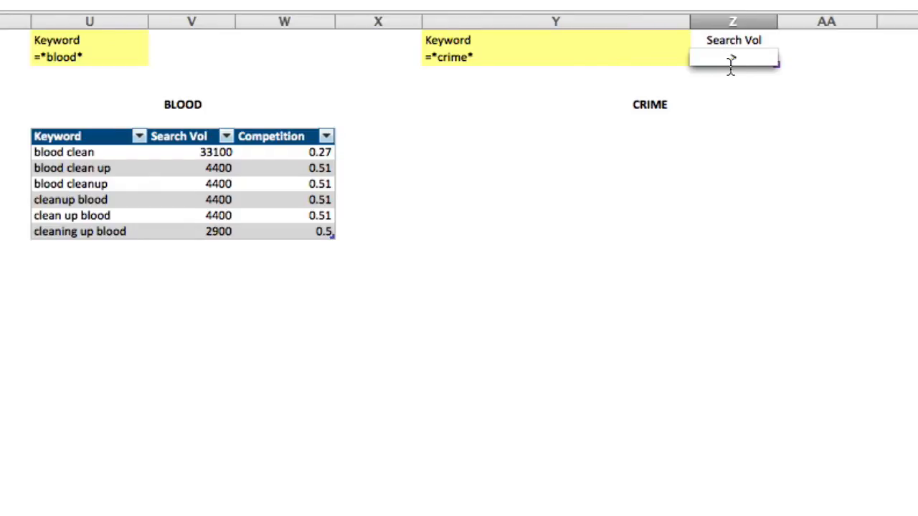
{"action": "type", "text": ">10"}
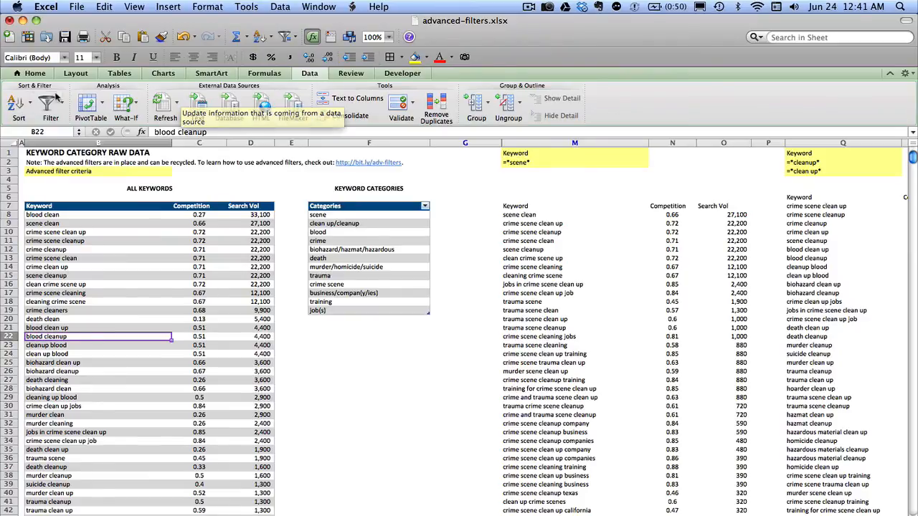
Run Advanced Filter with criteria Y1:Z2 (crime, Search Vol >1000) copied to another location.
{"action": "left_click", "coordinate": [50, 105]}
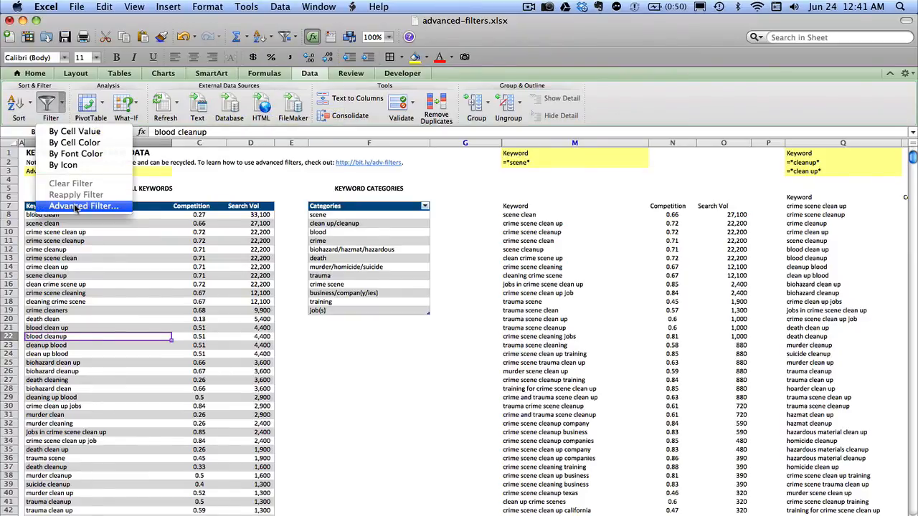
{"action": "left_click", "coordinate": [84, 207]}
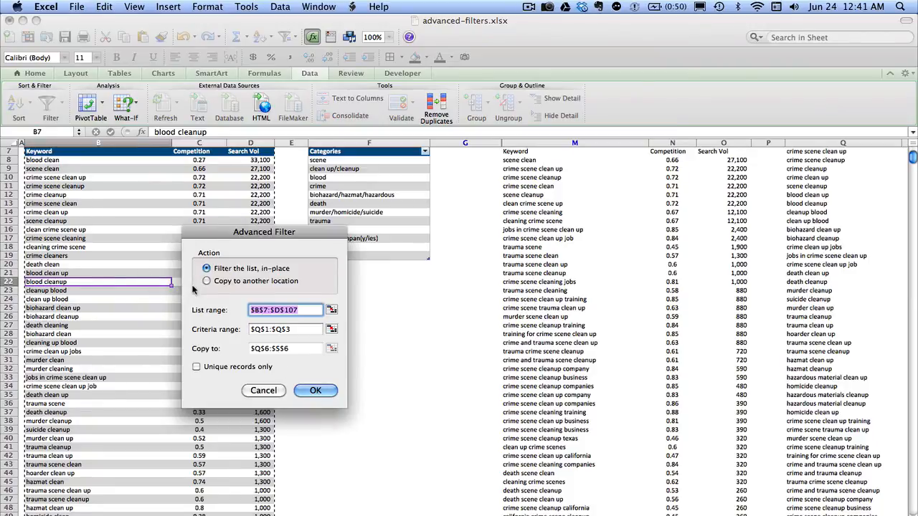
{"action": "left_click", "coordinate": [207, 281]}
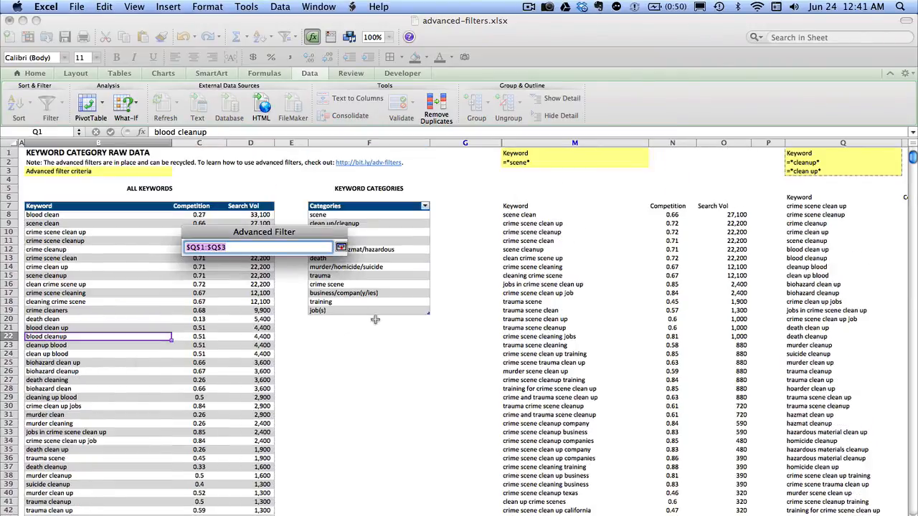
{"action": "scroll", "scroll_direction": "right", "scroll_amount": 3}
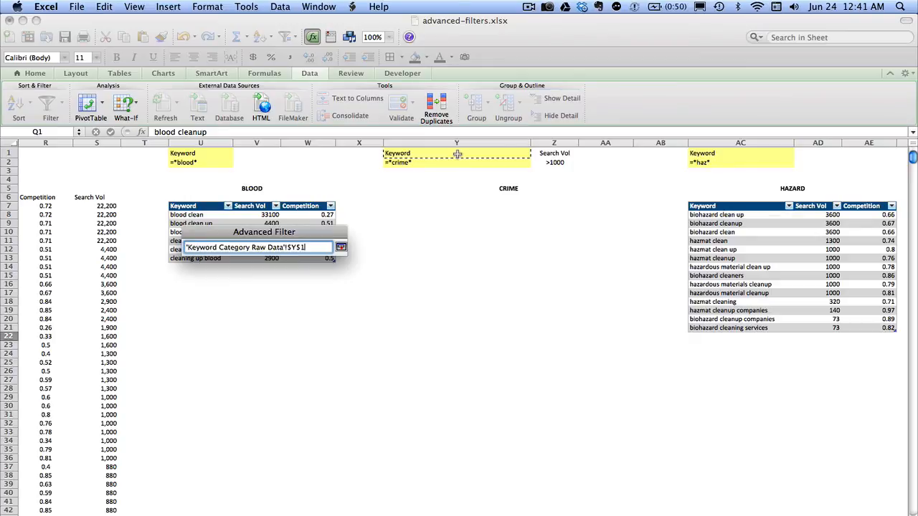
{"action": "left_click_drag", "start_coordinate": [457, 152], "coordinate": [554, 162]}
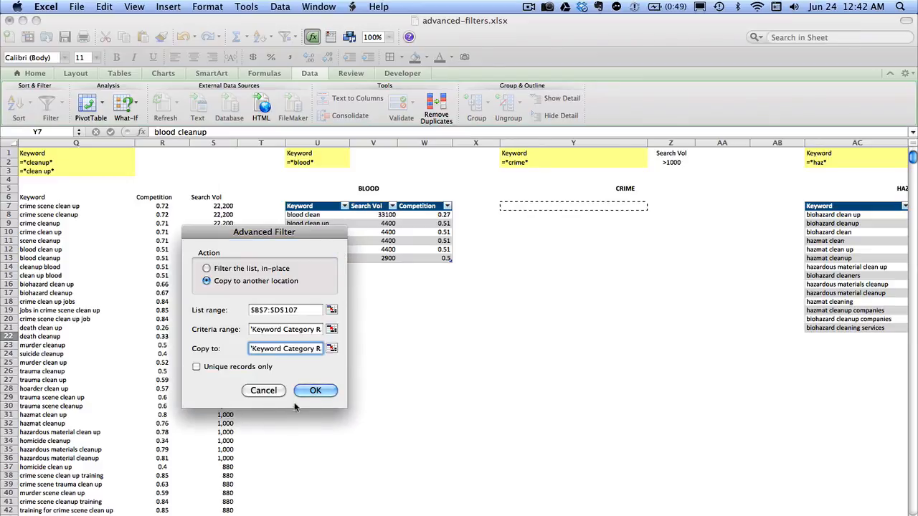
{"action": "left_click", "coordinate": [316, 390]}
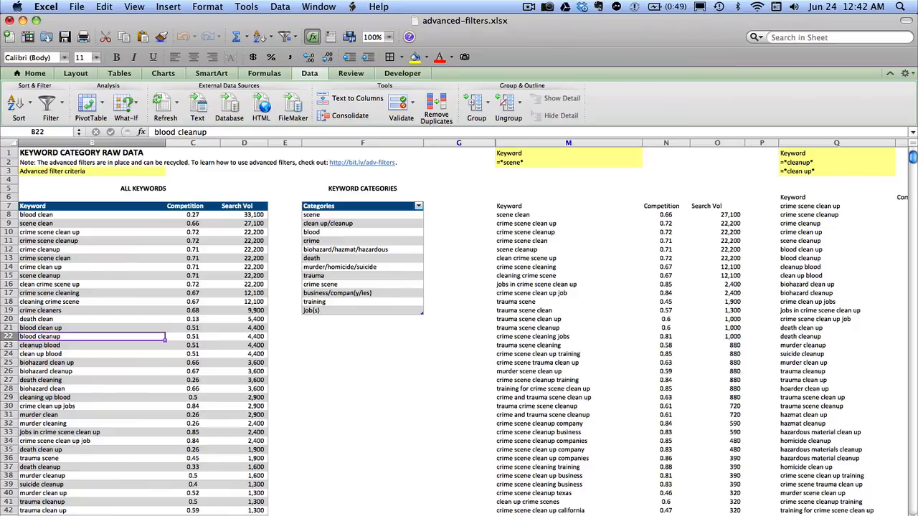
{"action": "scroll", "scroll_direction": "right", "scroll_amount": 3}
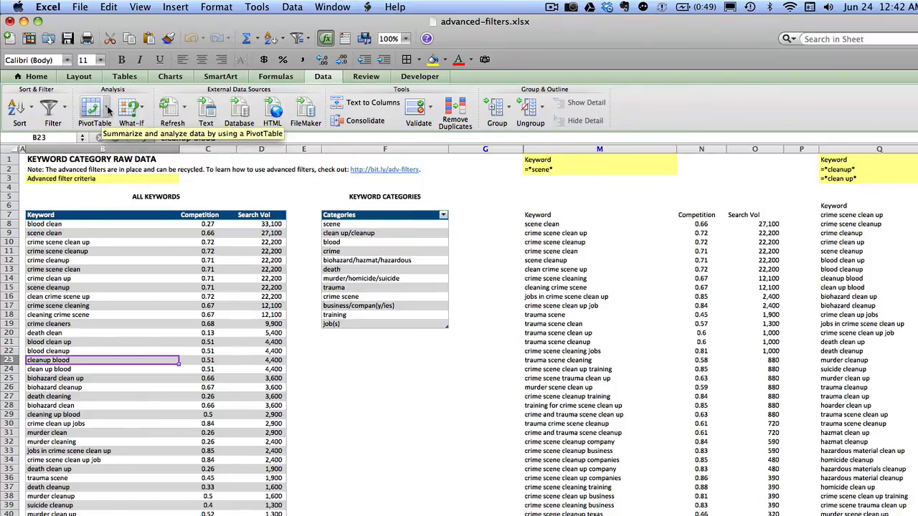
Rerun Advanced Filter with criteria Y1:Z2 to Y7:AA7, filling CRIME with keywords, competition and volume.
{"action": "left_click", "coordinate": [52, 109]}
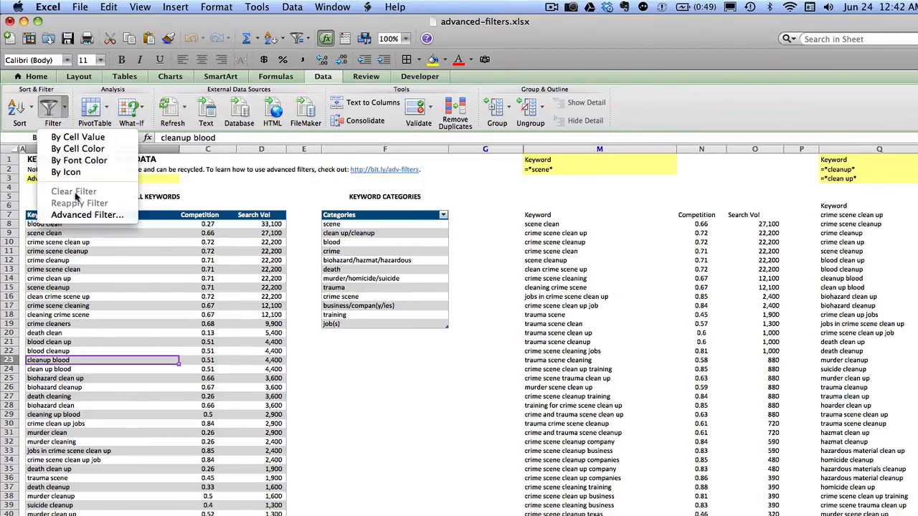
{"action": "left_click", "coordinate": [86, 215]}
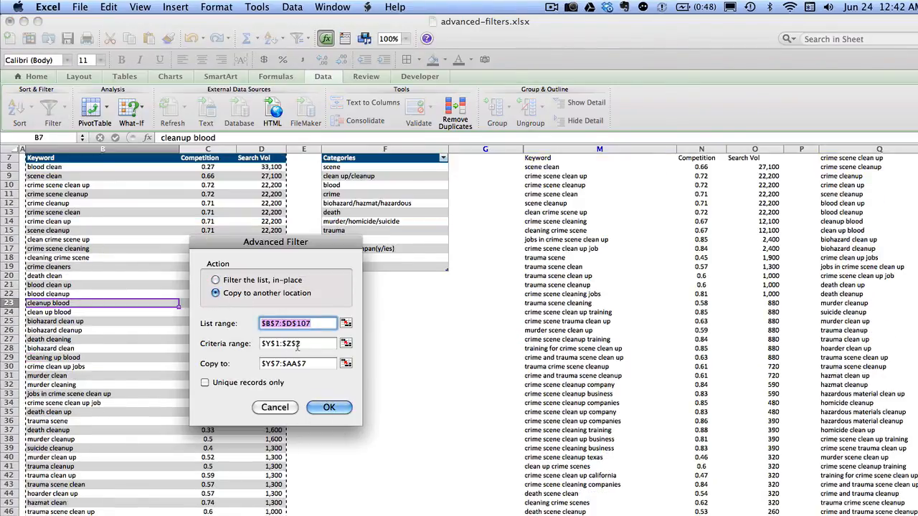
{"action": "left_click", "coordinate": [328, 407]}
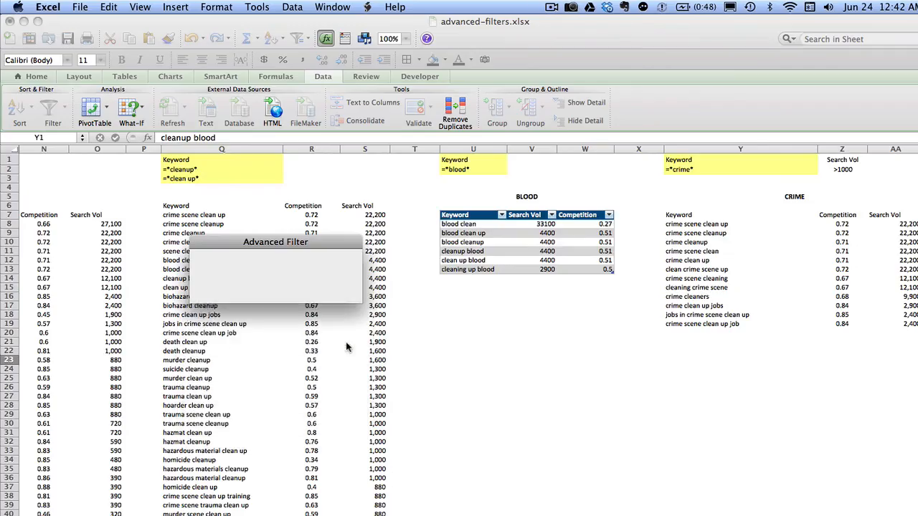
{"action": "left_click", "coordinate": [740, 164]}
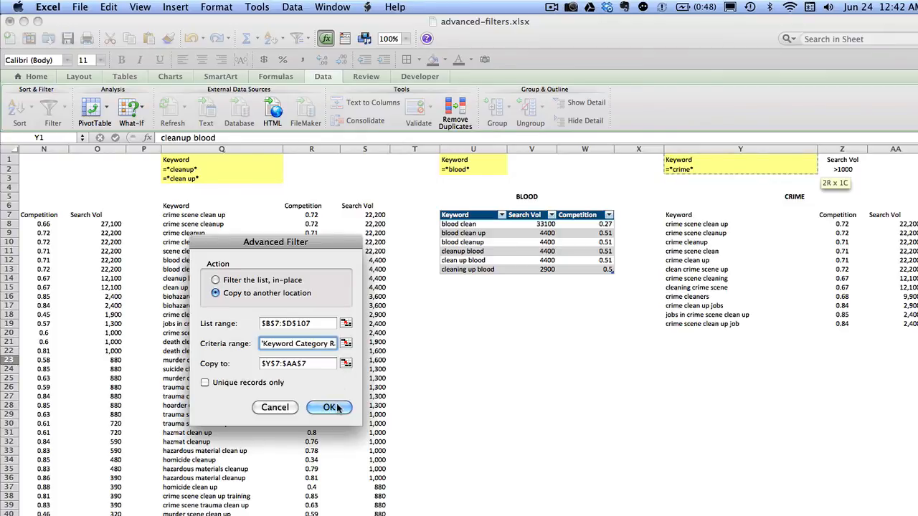
{"action": "left_click", "coordinate": [329, 407]}
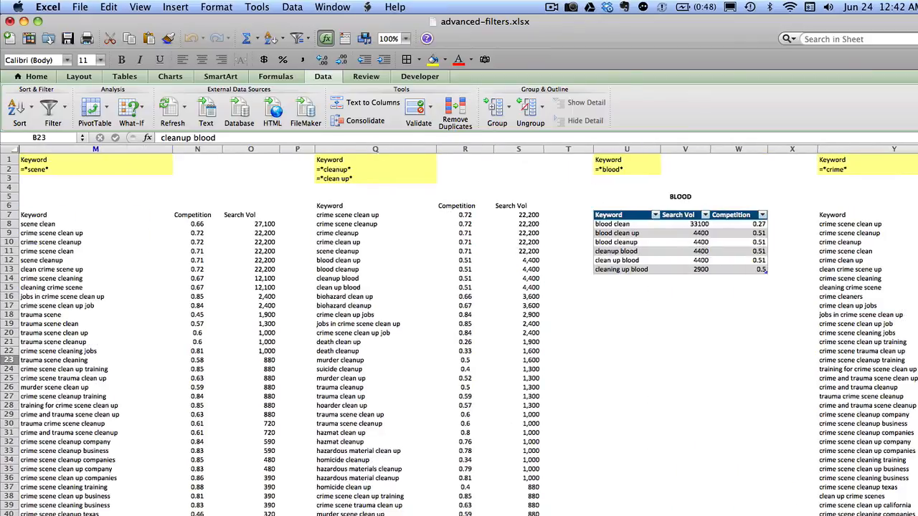
{"action": "scroll", "scroll_direction": "right", "scroll_amount": 3}
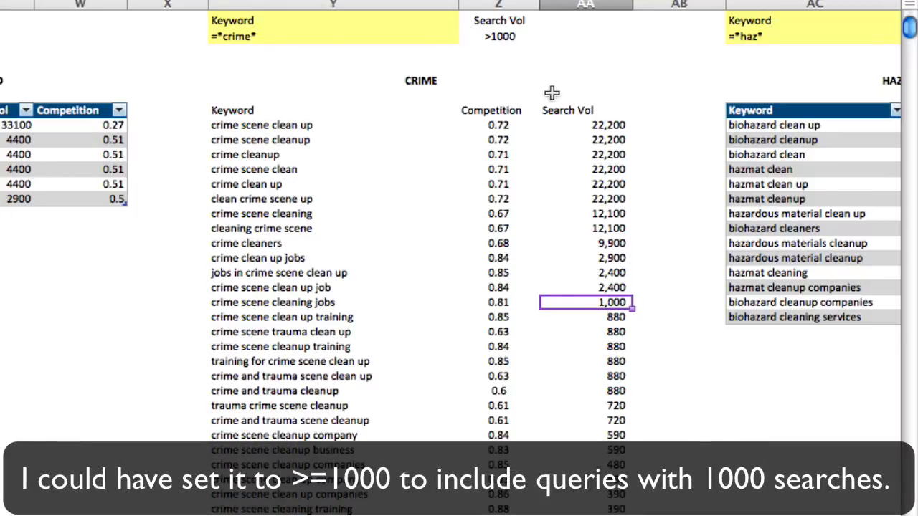
{"action": "mouse_move", "coordinate": [531, 279]}
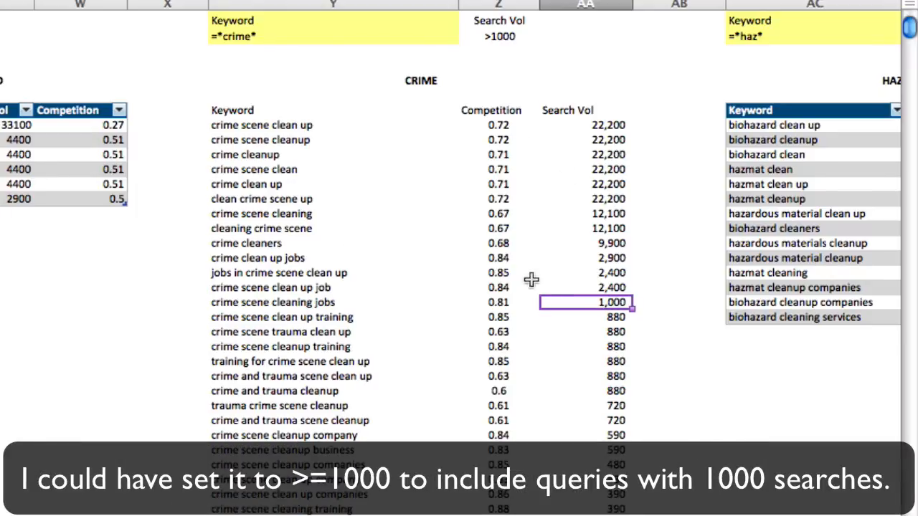
{"action": "mouse_move", "coordinate": [379, 312]}
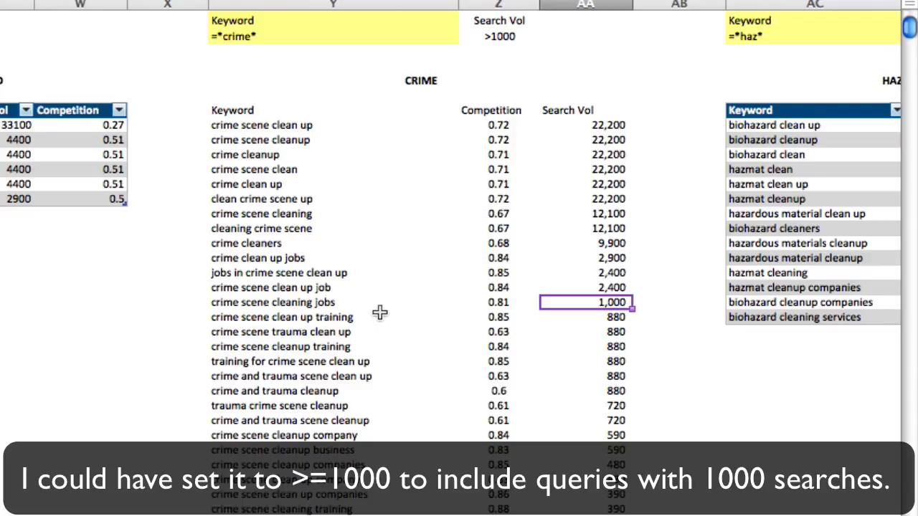